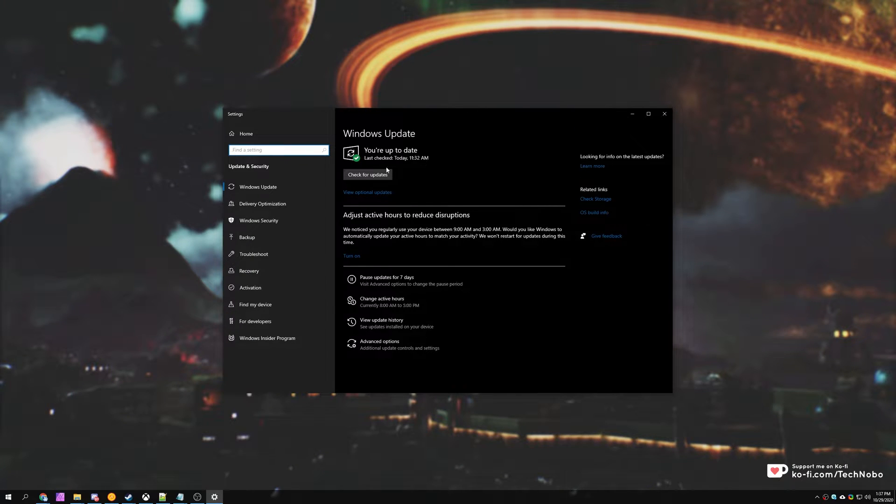
mouse_move(665, 114)
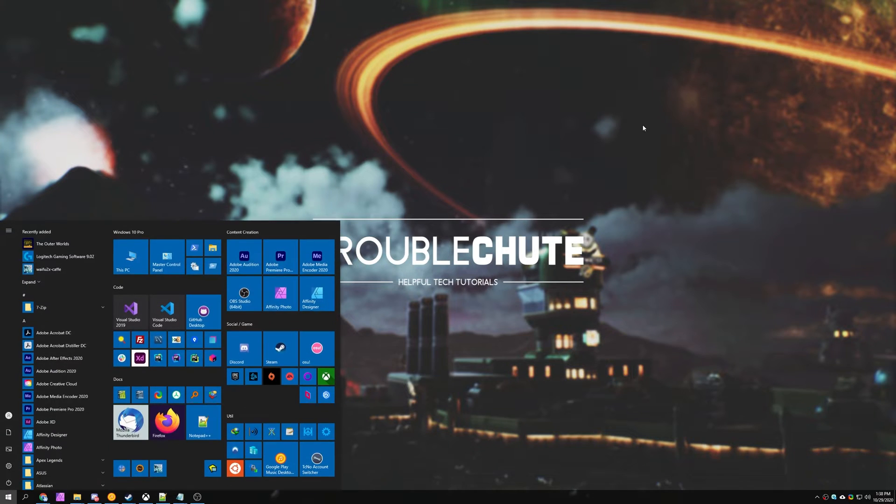
- Turn Game Mode off and confirm Xbox Game Bar and background recording are off
type("game mode settings")
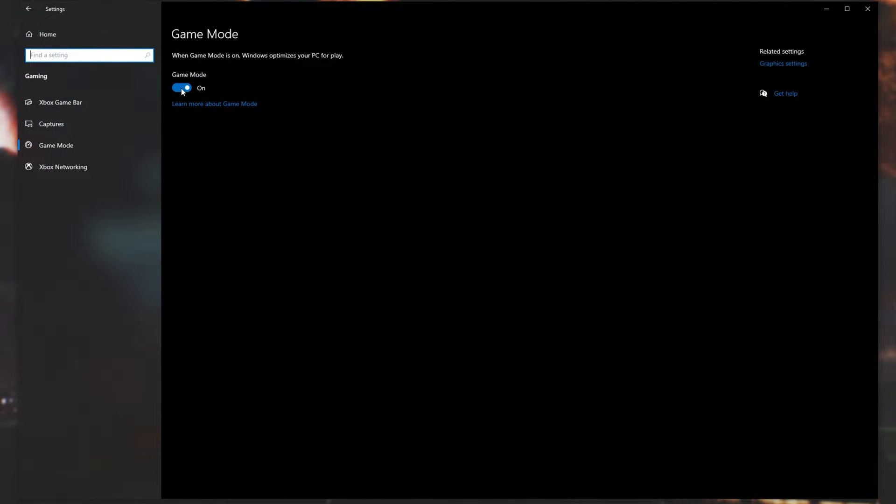
left_click(181, 89)
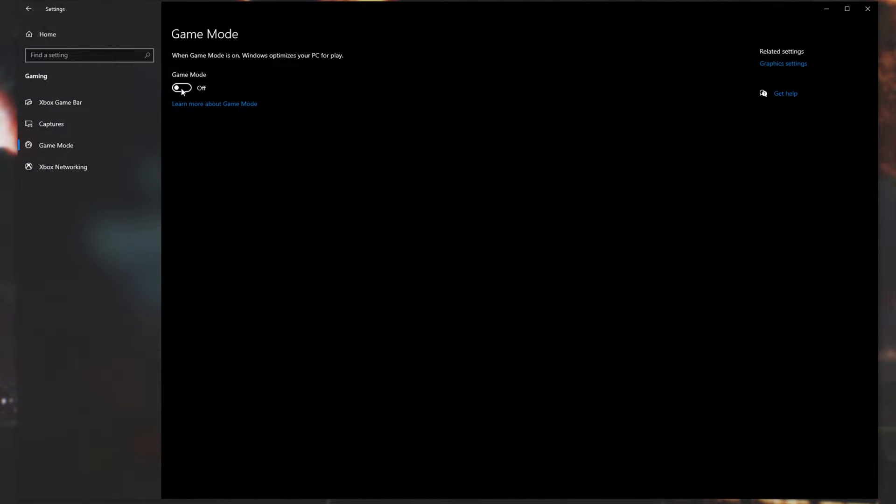
mouse_move(60, 103)
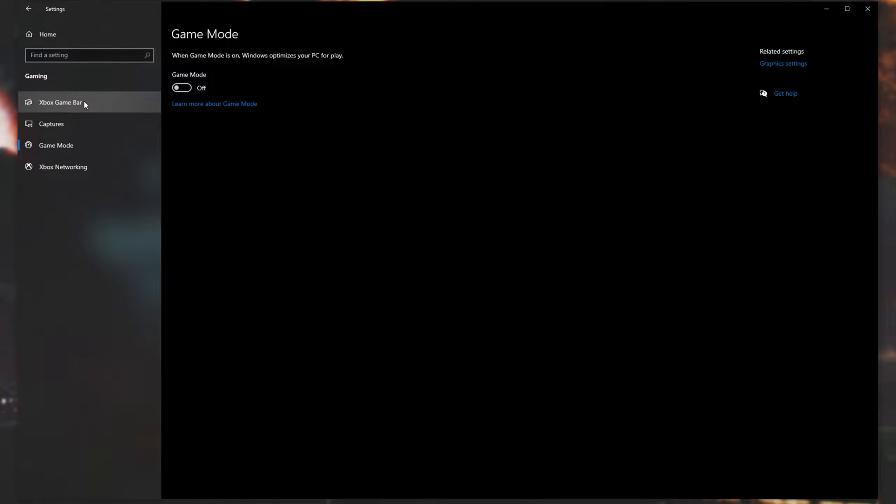
left_click(60, 102)
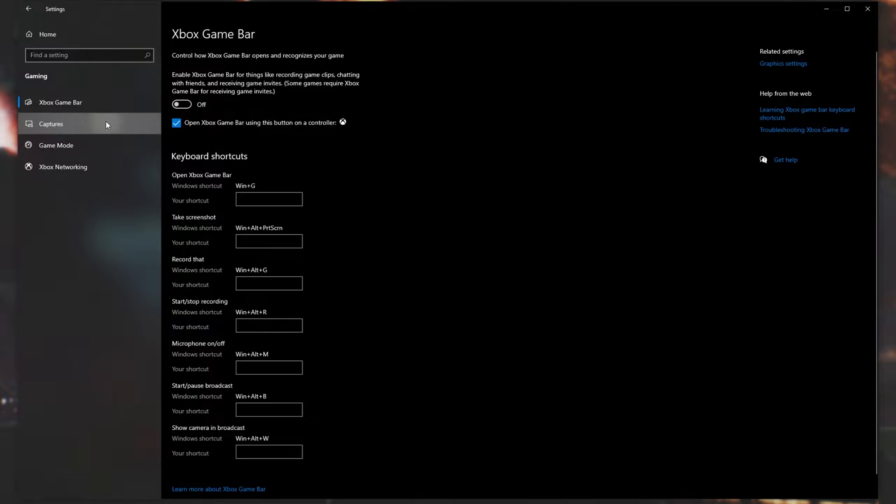
left_click(51, 124)
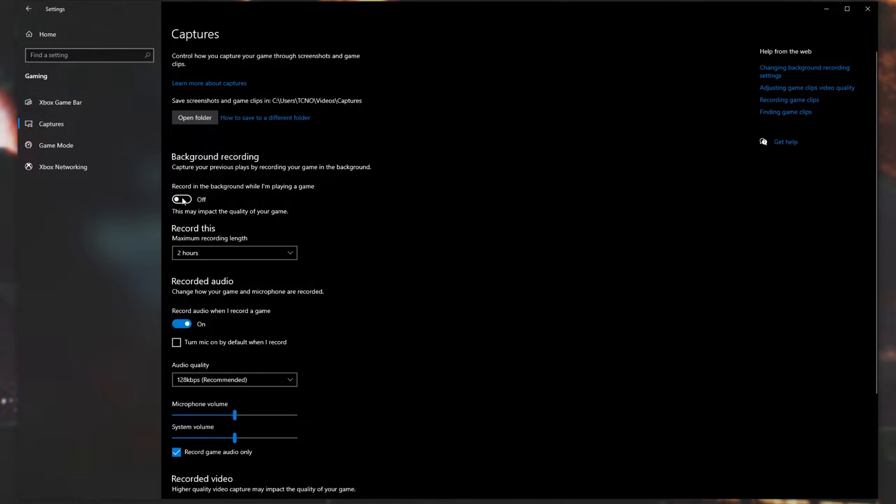
scroll("down", 3)
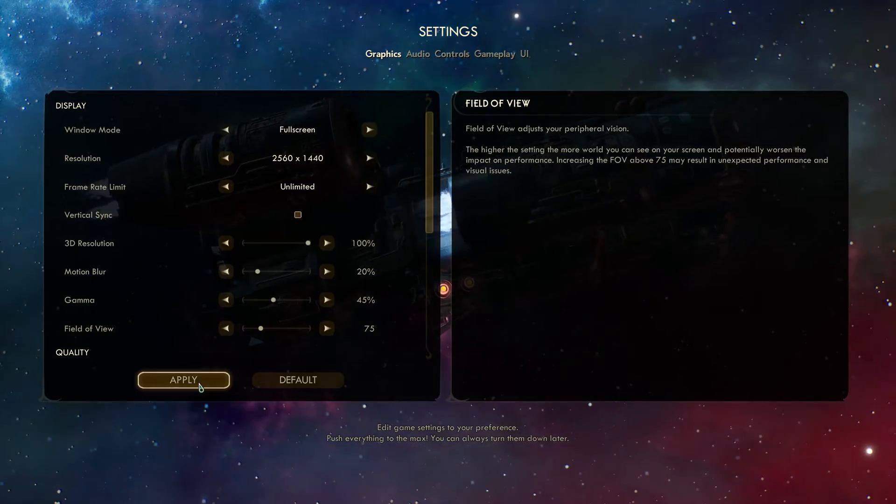
mouse_move(403, 275)
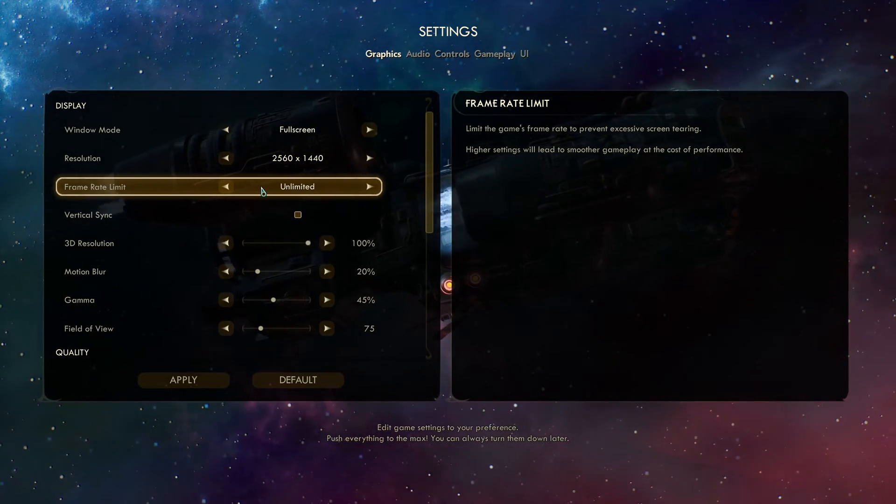
- Cycle the Frame Rate Limit down through 144 and 60, then back to Unlimited
left_click(226, 187)
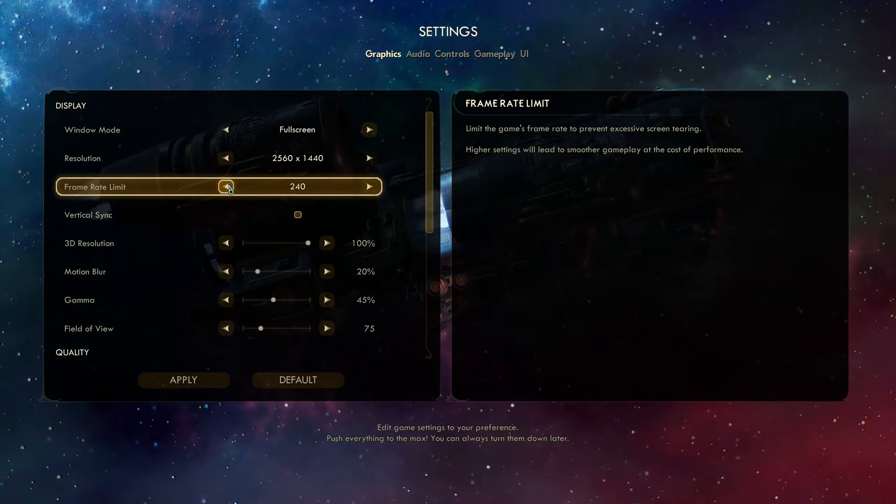
left_click(225, 186)
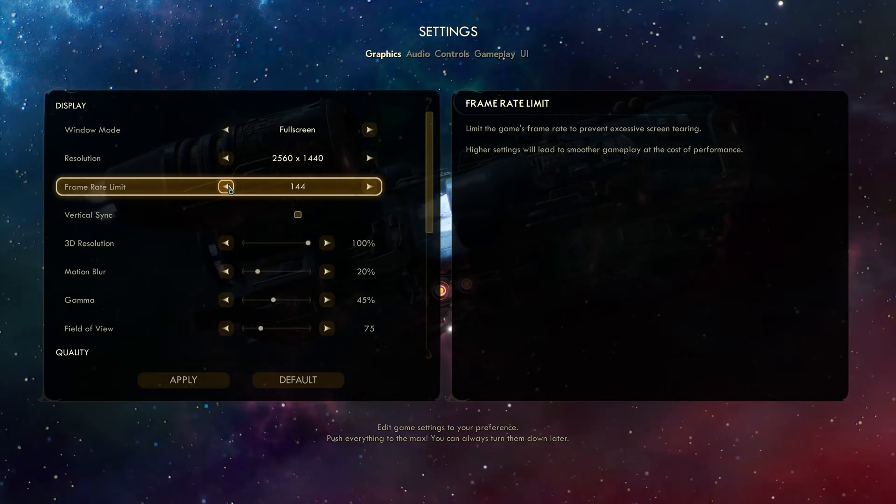
left_click(226, 186)
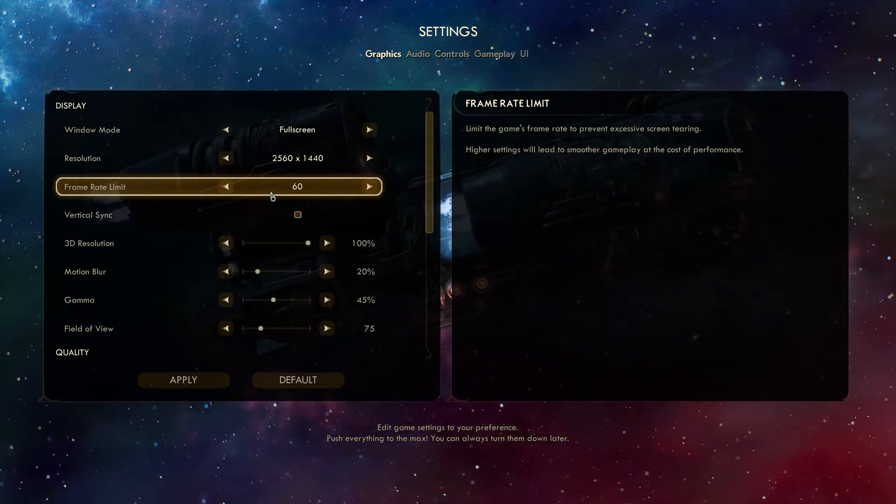
left_click(369, 187)
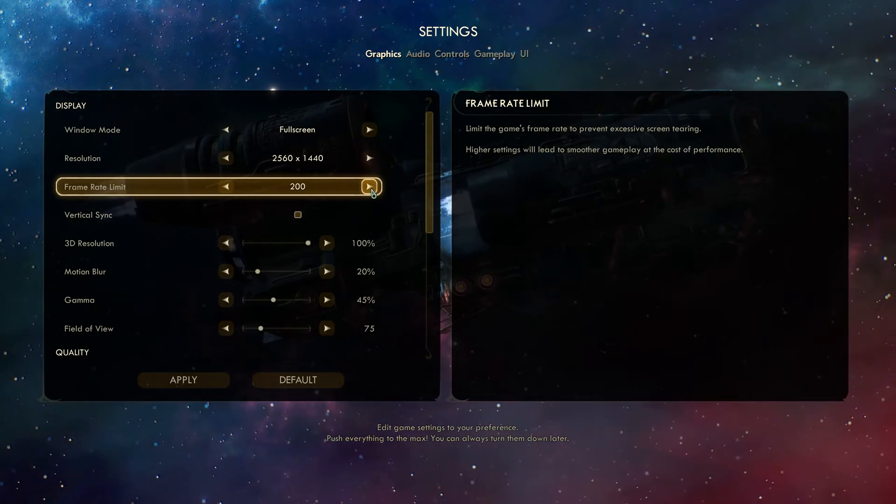
left_click(369, 186)
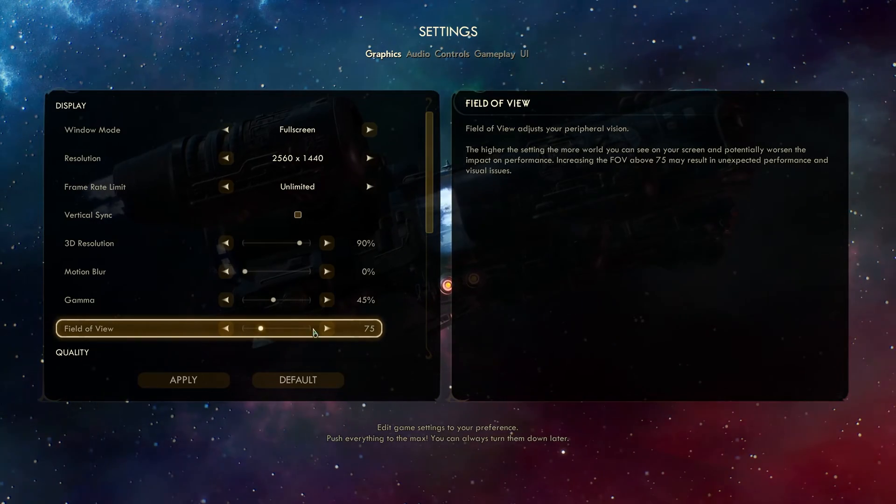
- Set overall quality to Ultra, then Screen Effects Low, View Distance Medium, Shadows Low
scroll("down", 3)
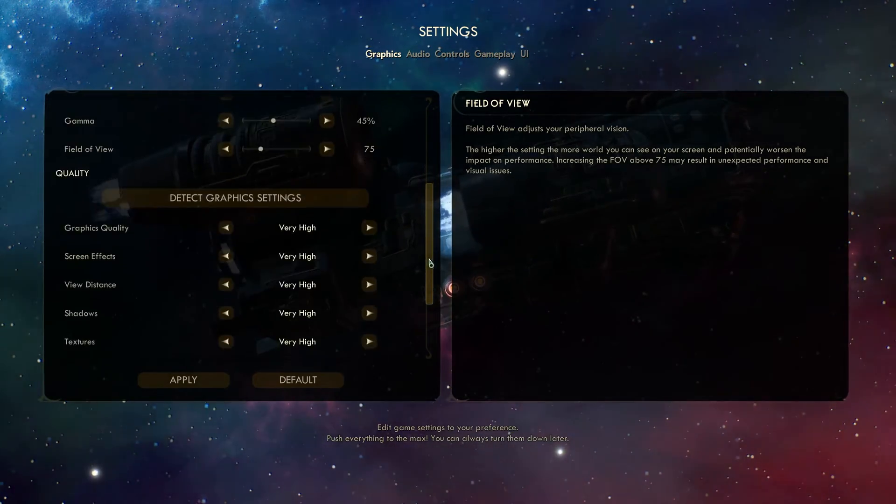
scroll("down", 3)
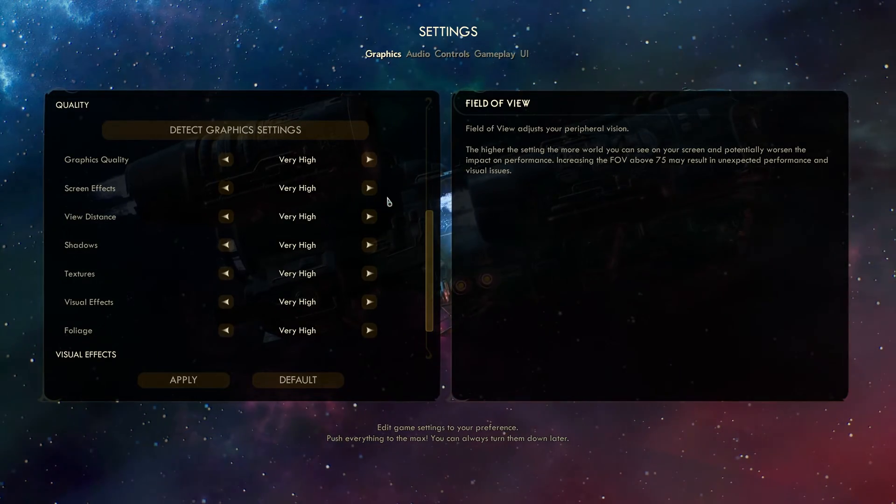
left_click(369, 160)
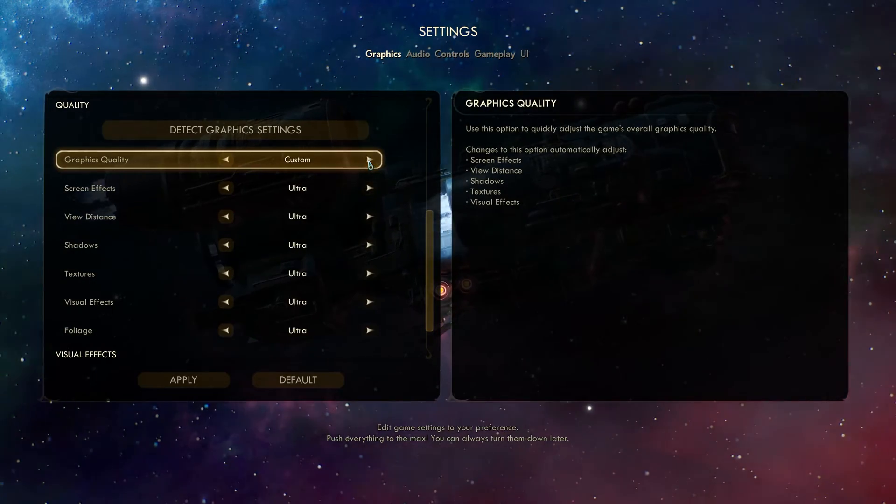
mouse_move(367, 150)
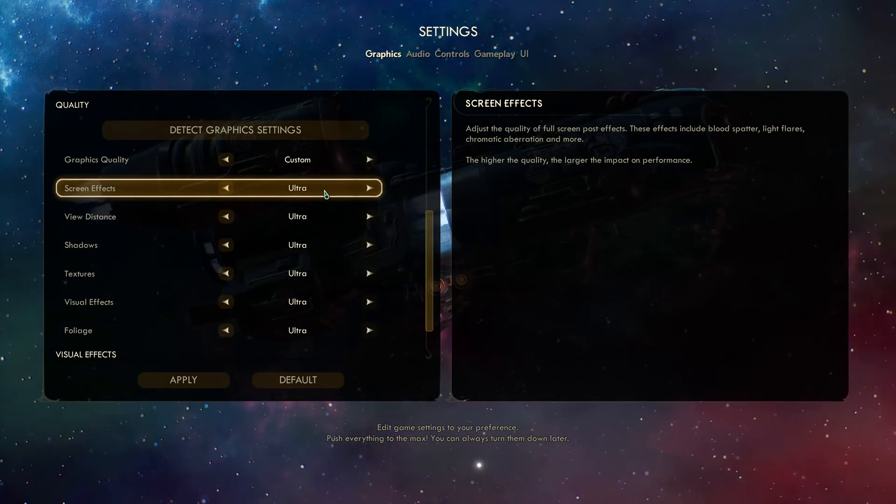
left_click(226, 188)
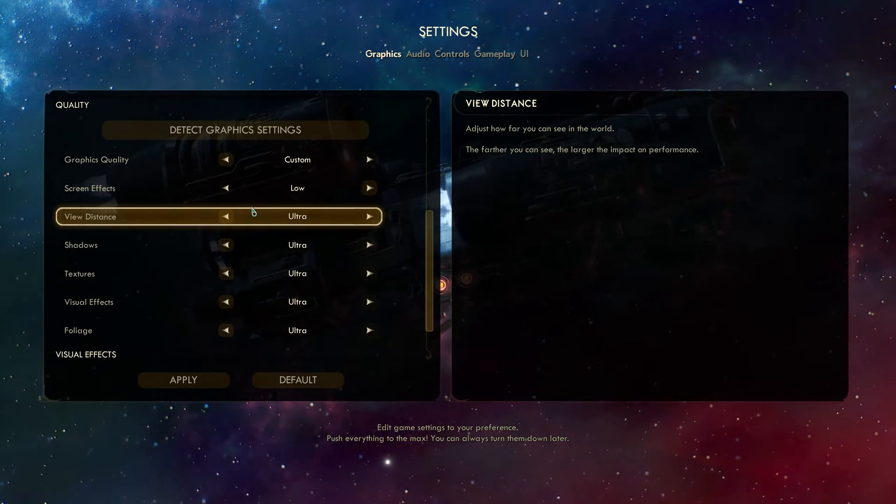
left_click(225, 216)
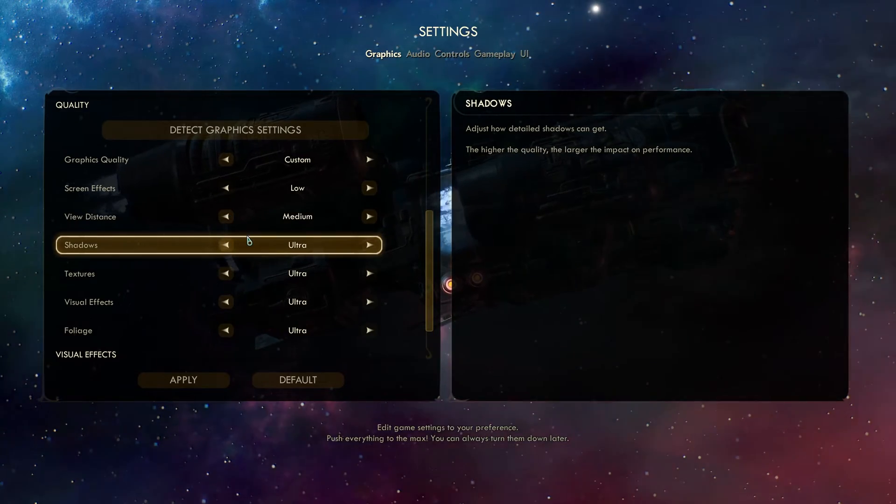
left_click(225, 245)
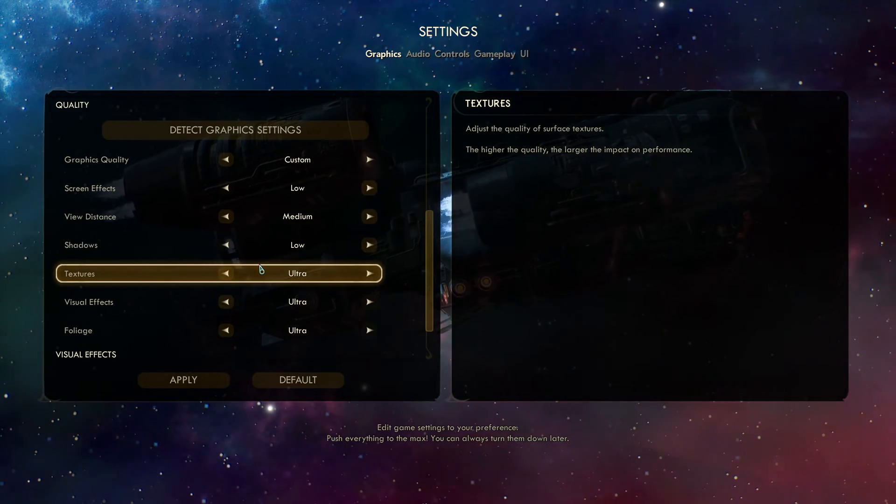
- Return Textures to Ultra after trying lower levels, and set Foliage to Medium
left_click(225, 273)
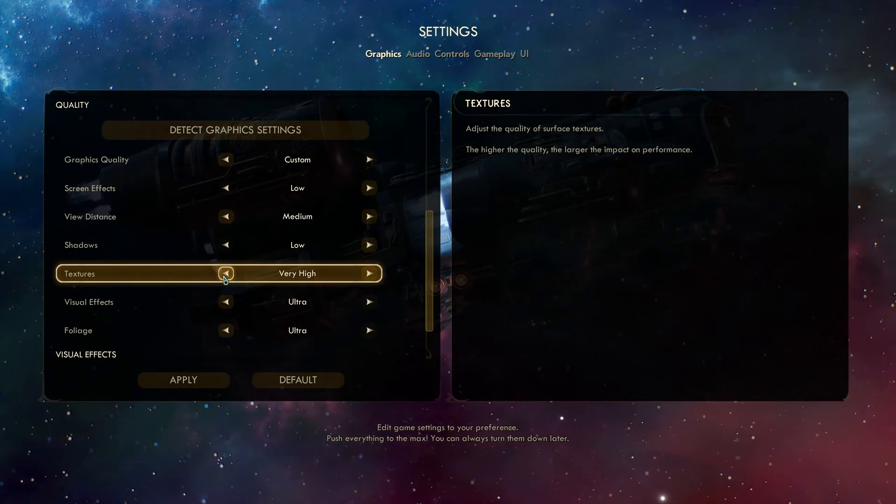
left_click(226, 273)
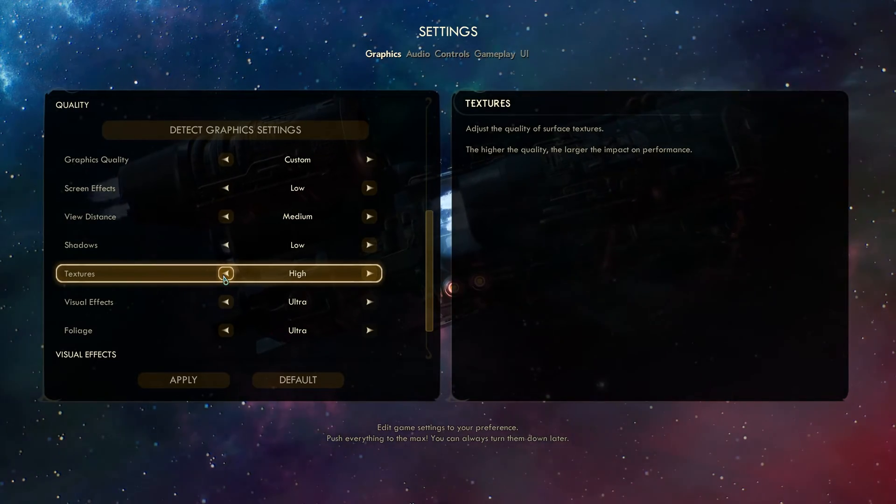
left_click(369, 273)
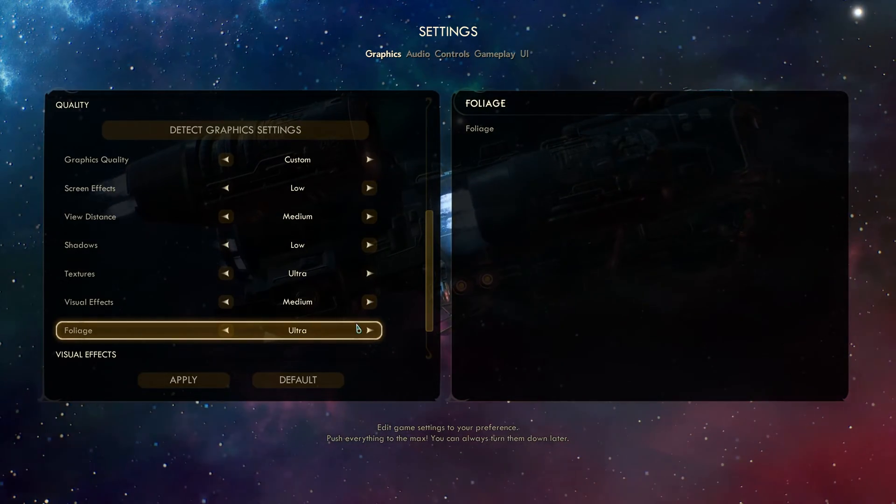
mouse_move(432, 257)
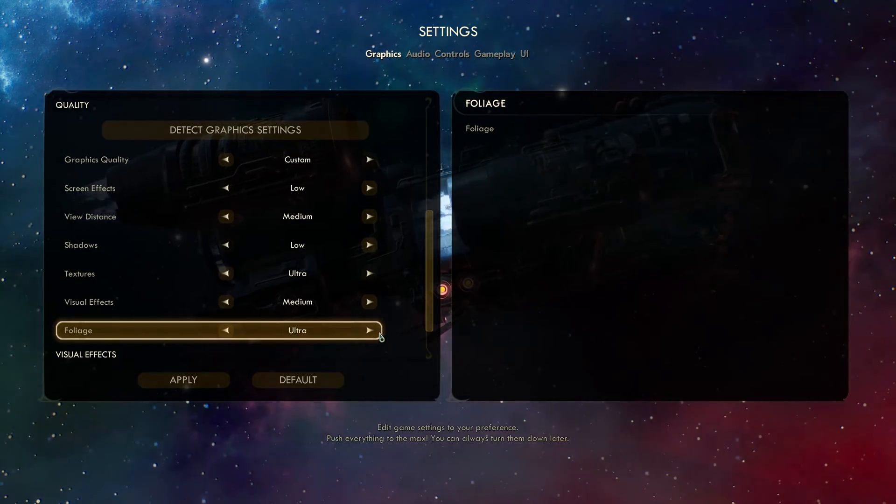
left_click(225, 331)
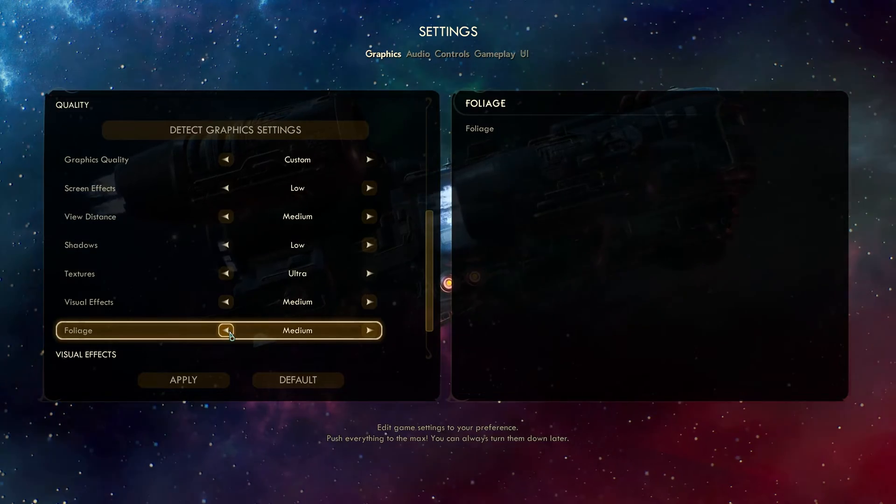
- Uncheck Show Chromatic Aberration, then apply and keep the new graphics settings
scroll("up", 3)
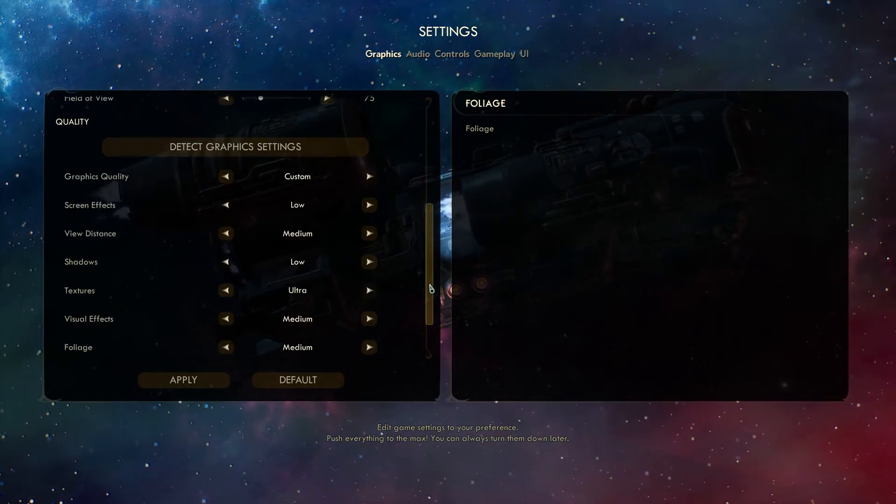
scroll("down", 3)
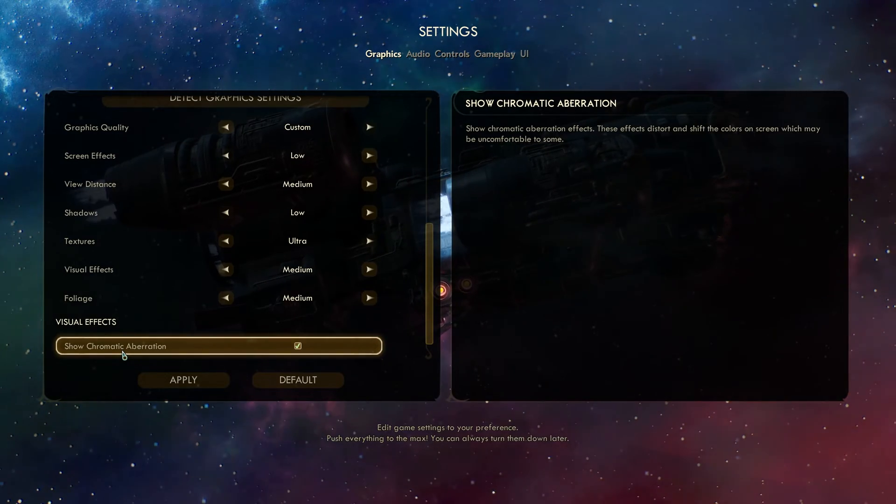
mouse_move(187, 349)
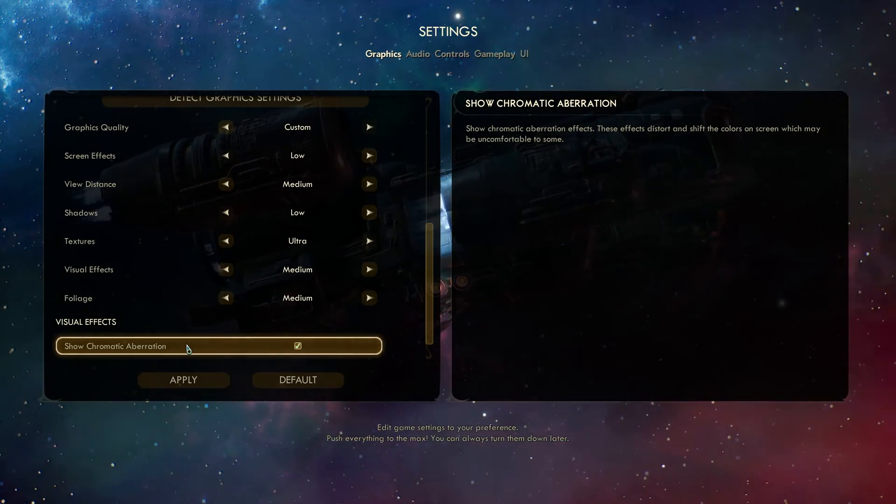
left_click(298, 346)
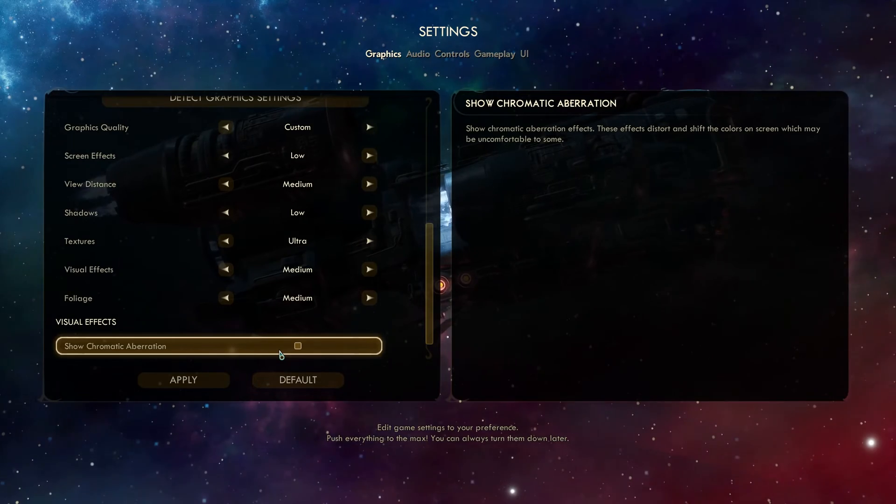
left_click(297, 346)
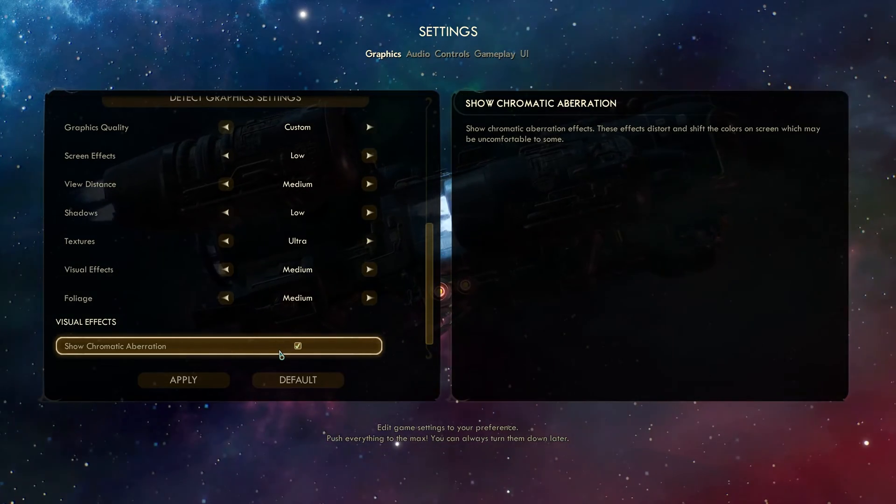
left_click(298, 346)
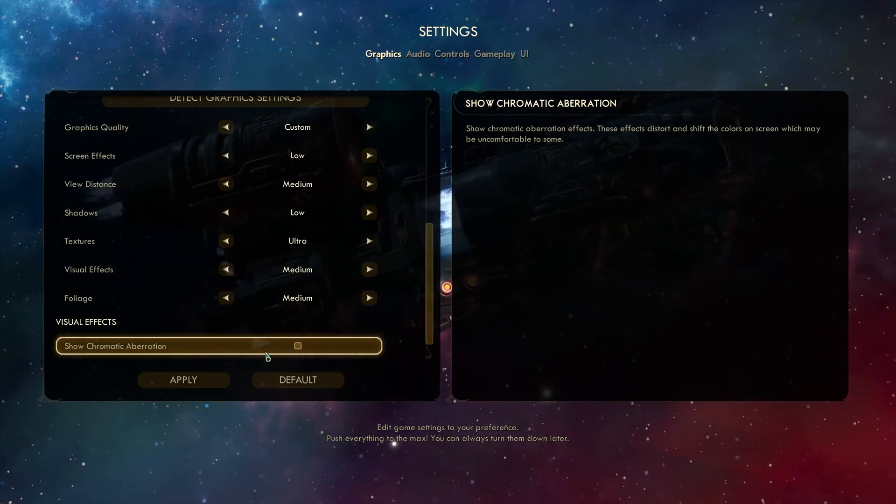
left_click(183, 380)
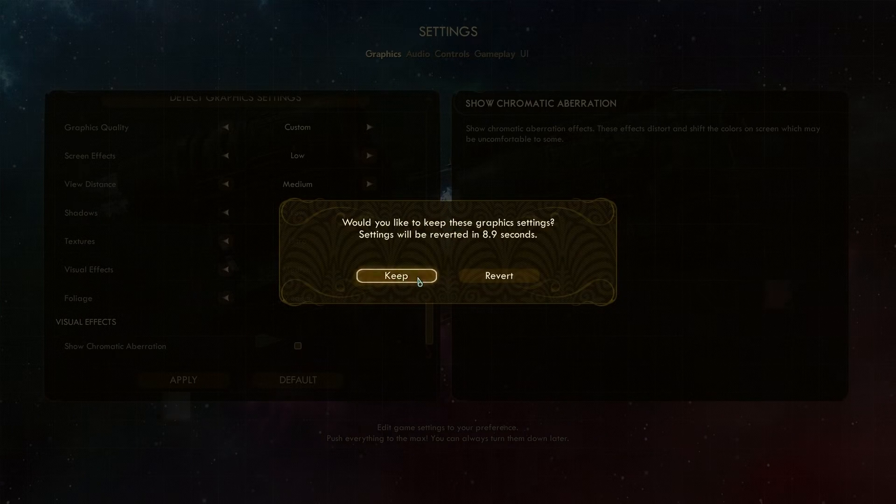
left_click(395, 276)
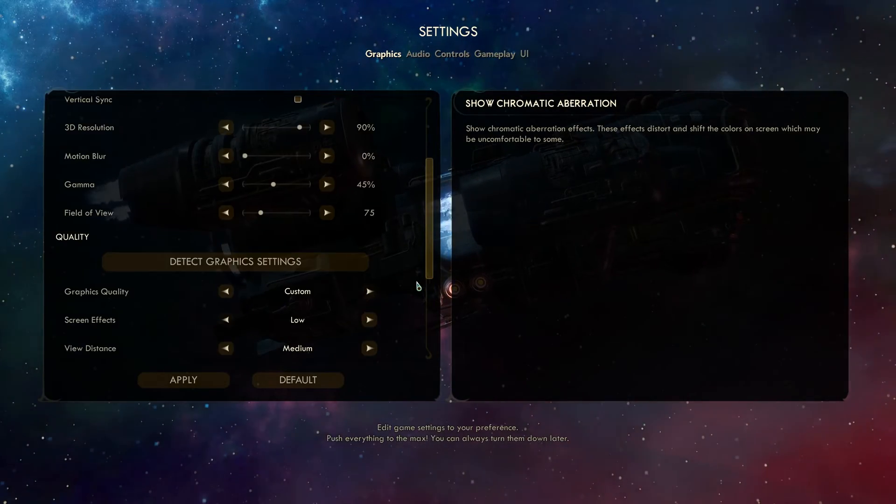
- Scroll the graphics settings list back up to the top
scroll("up", 3)
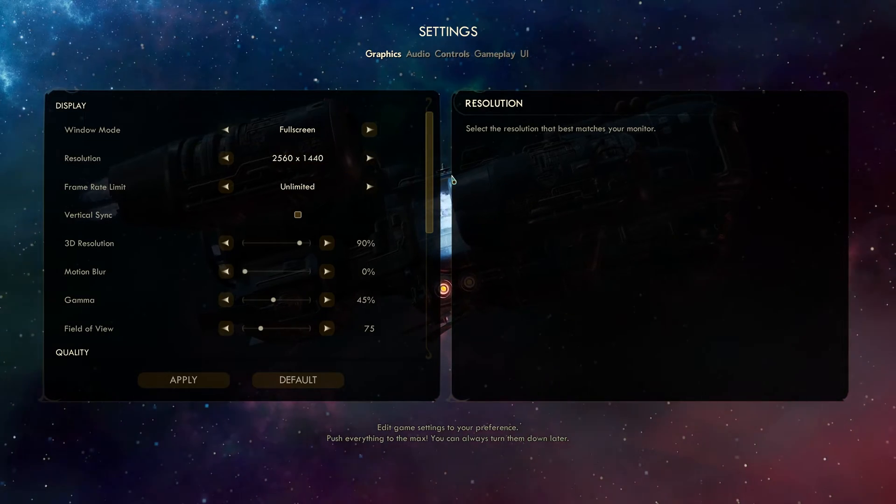
mouse_move(434, 191)
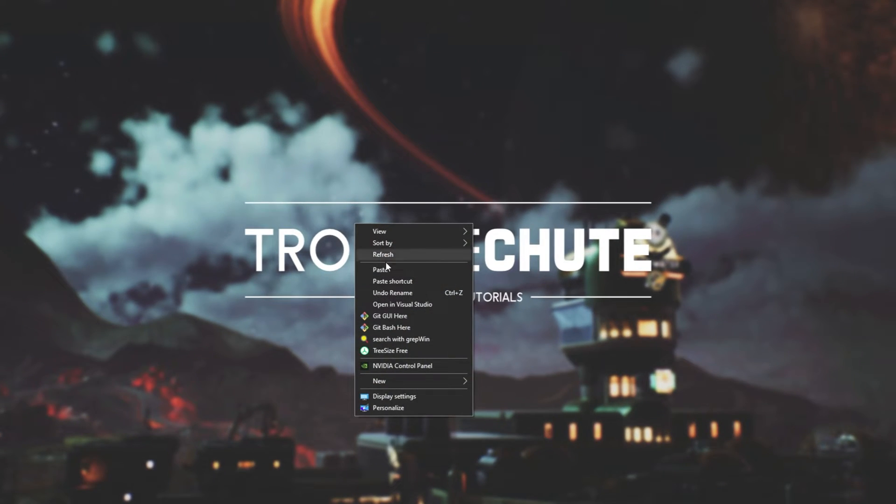
- Open NVIDIA Control Panel's Manage 3D Settings and look through the Program Settings tab
left_click(402, 366)
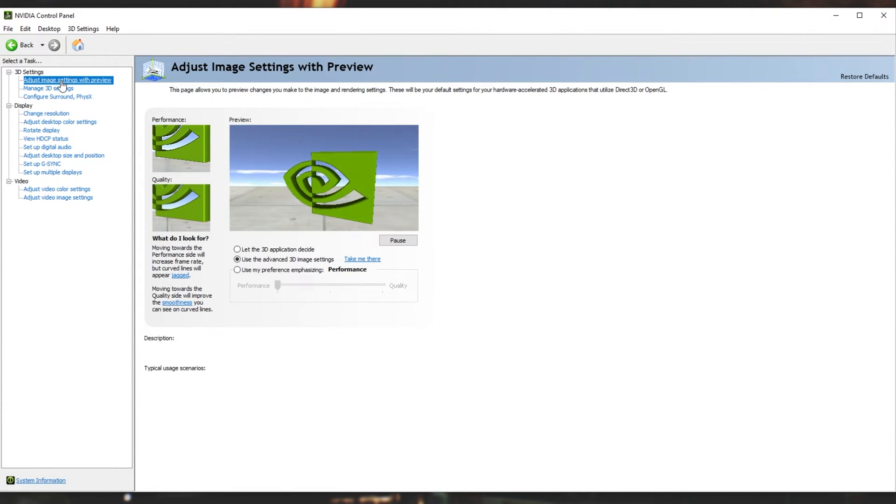
left_click(238, 259)
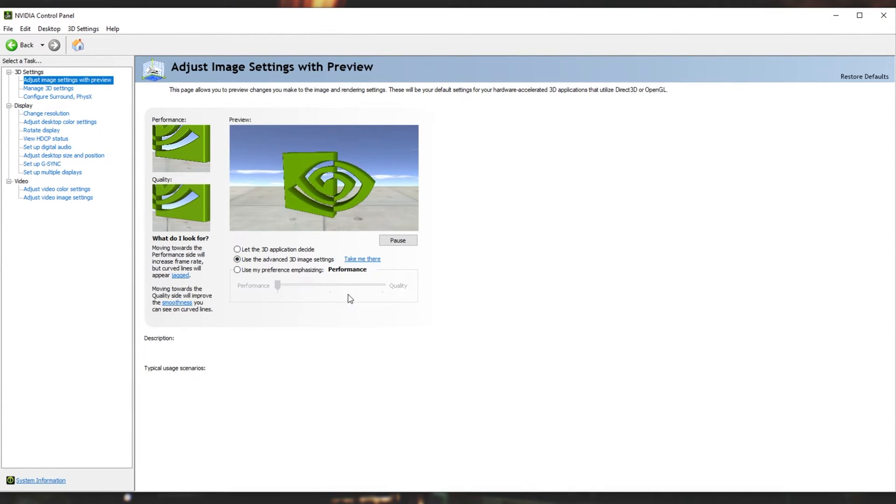
left_click(48, 88)
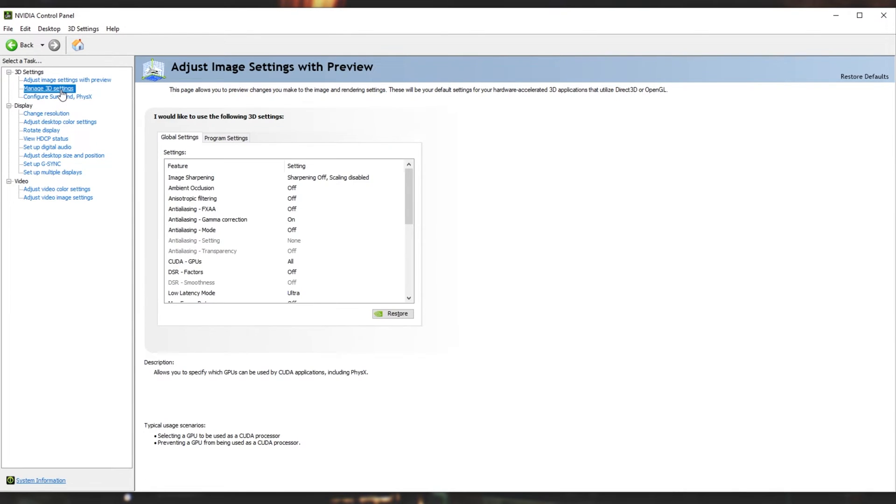
left_click(48, 89)
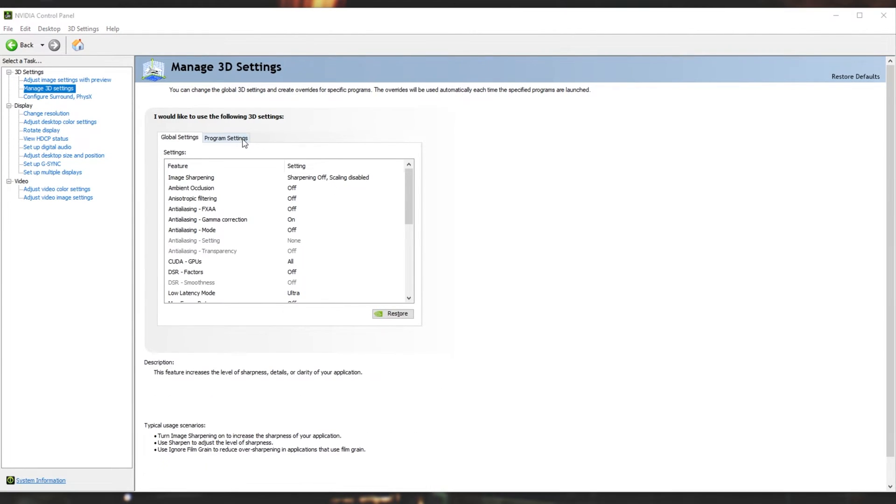
left_click(225, 137)
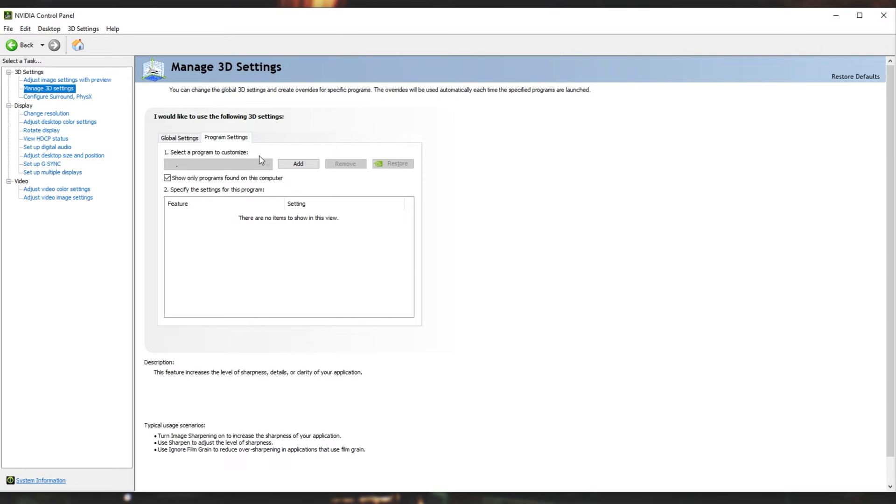
left_click(217, 164)
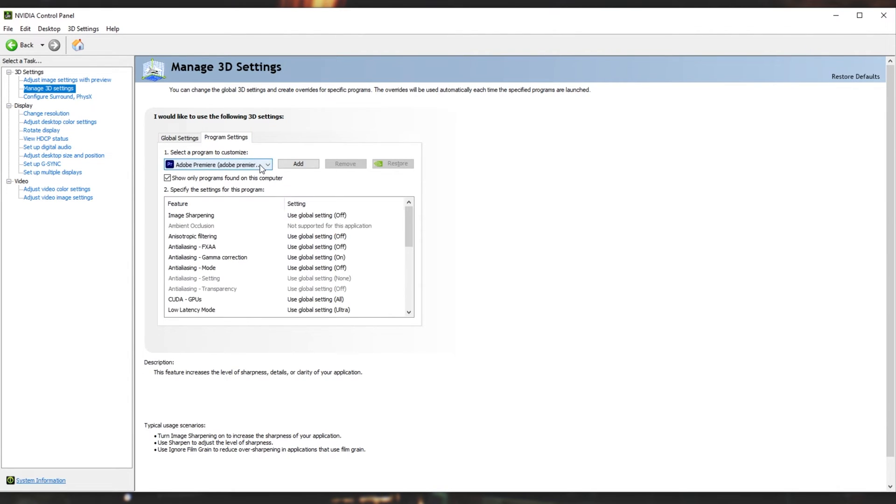
left_click(267, 165)
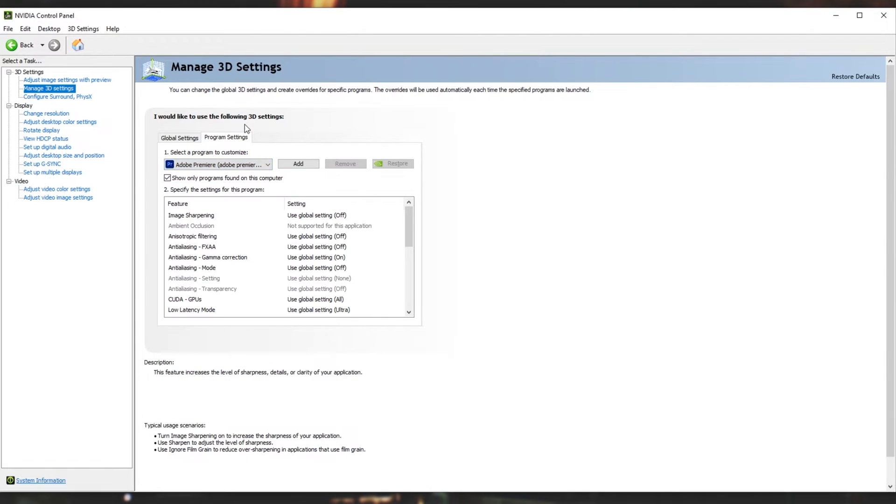
left_click(178, 137)
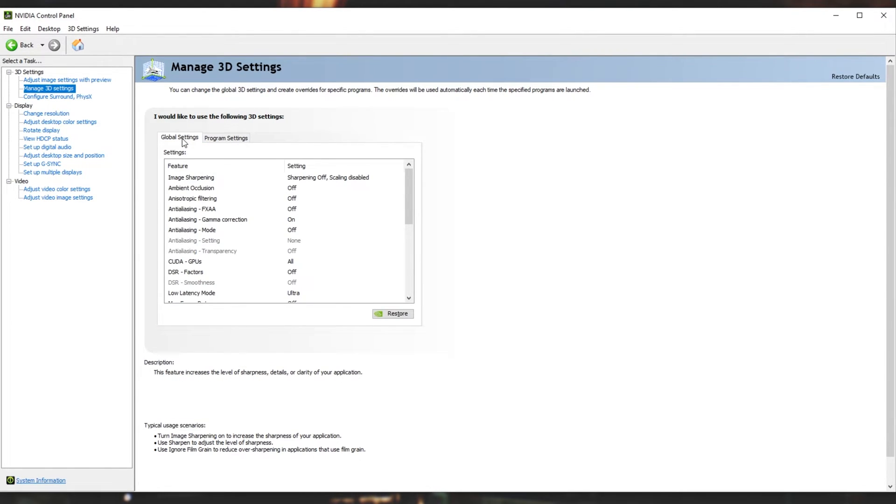
mouse_move(188, 148)
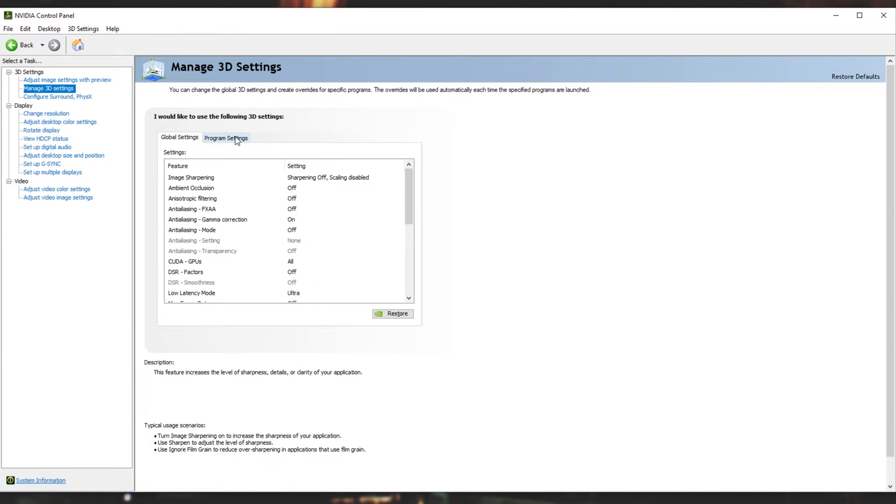
- Review the global FXAA, Ambient Occlusion, gamma correction, antialiasing mode and CUDA entries
left_click(225, 138)
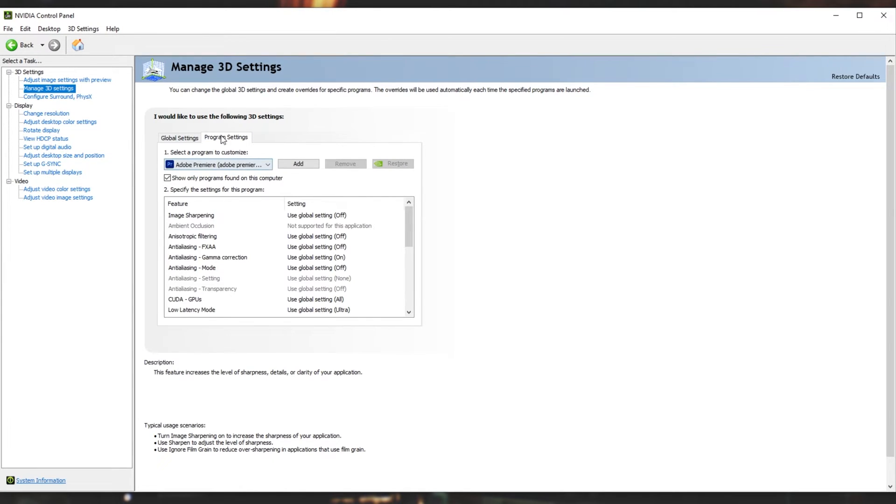
left_click(178, 137)
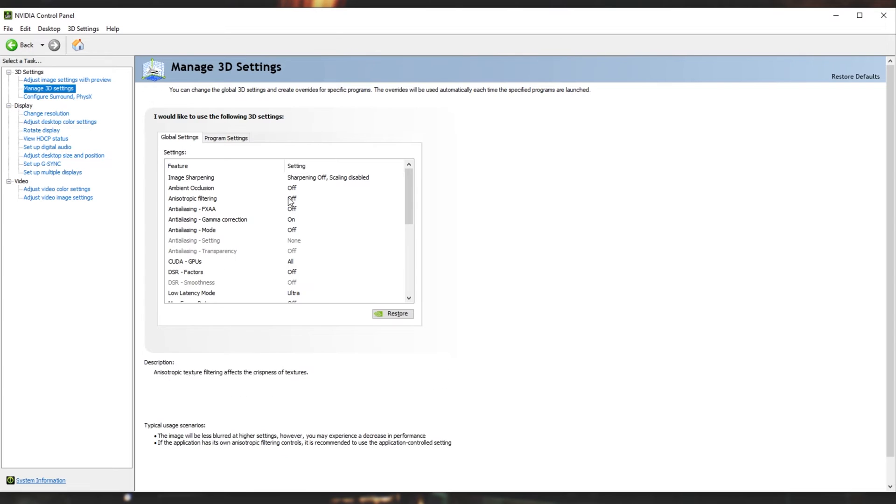
left_click(192, 209)
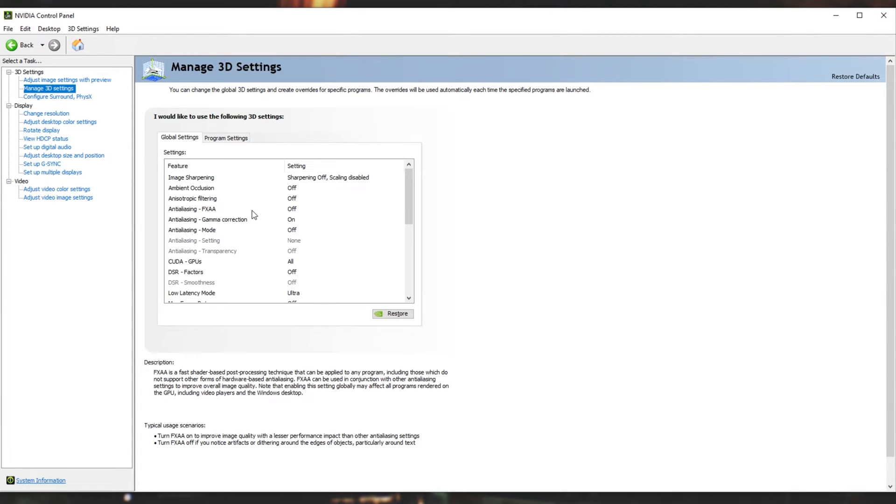
left_click(217, 198)
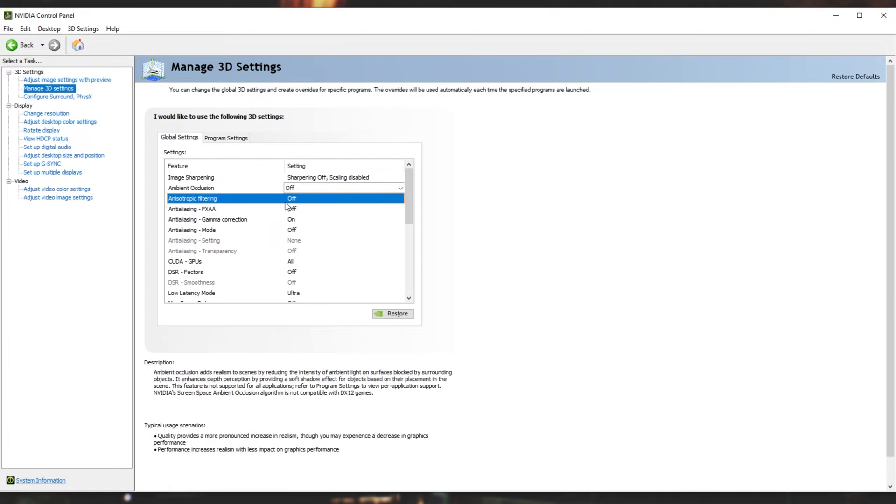
left_click(207, 220)
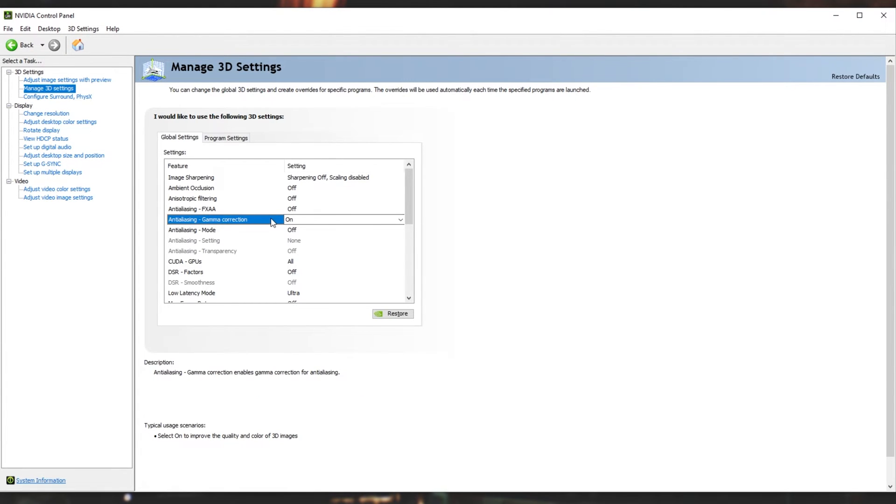
left_click(194, 240)
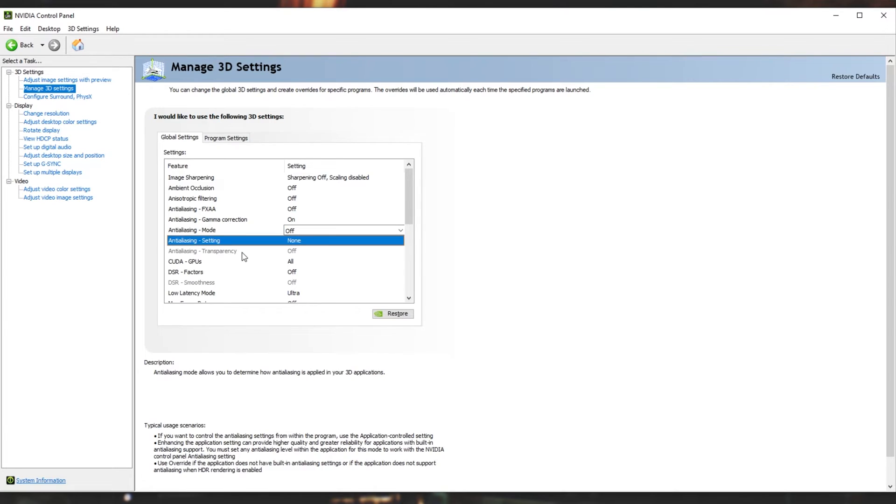
left_click(202, 251)
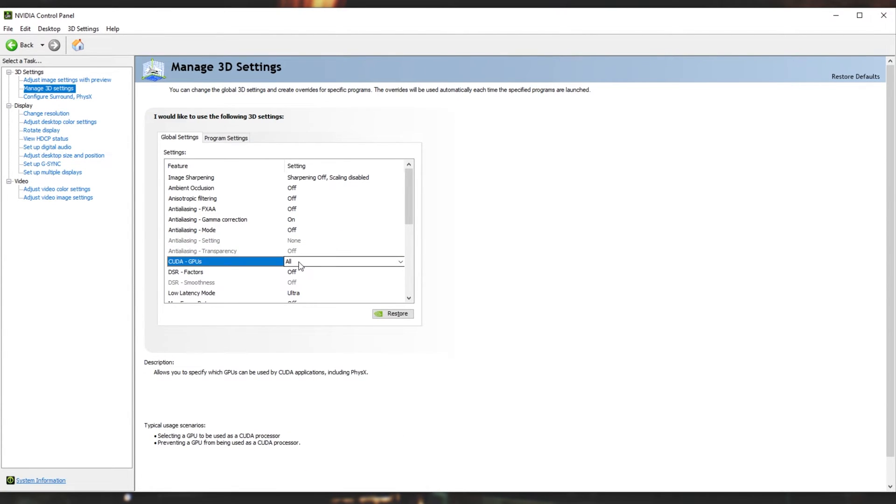
- Set Low Latency Mode to Ultra and check that Max Frame Rate stays Off
left_click(191, 282)
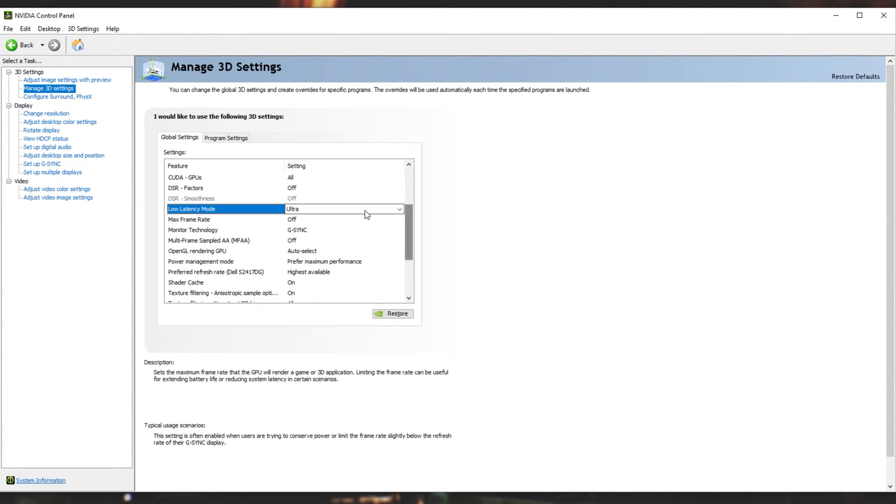
left_click(400, 209)
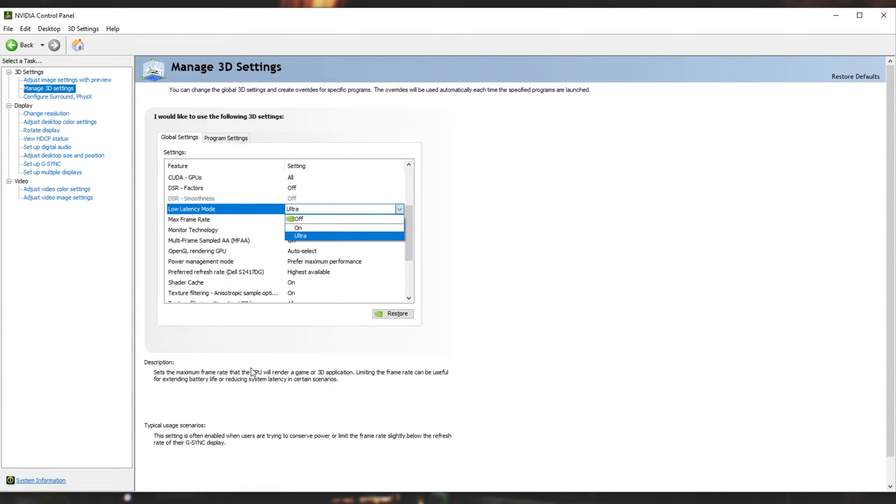
mouse_move(256, 217)
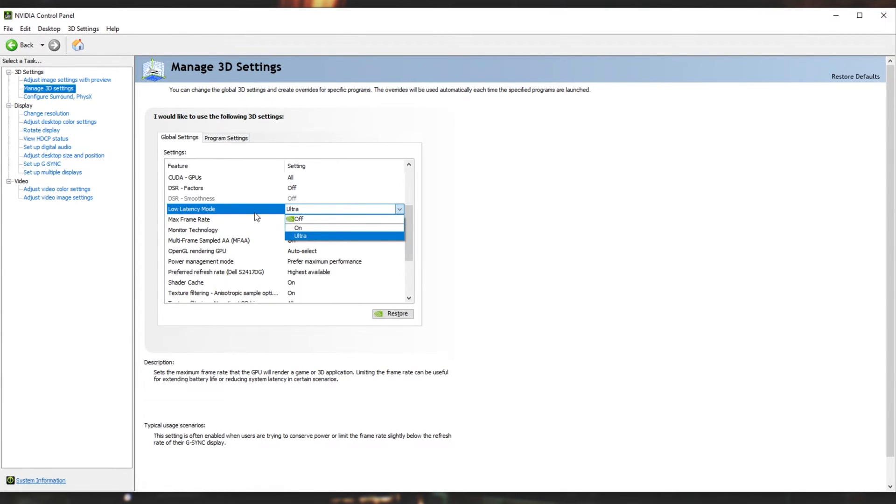
left_click(300, 236)
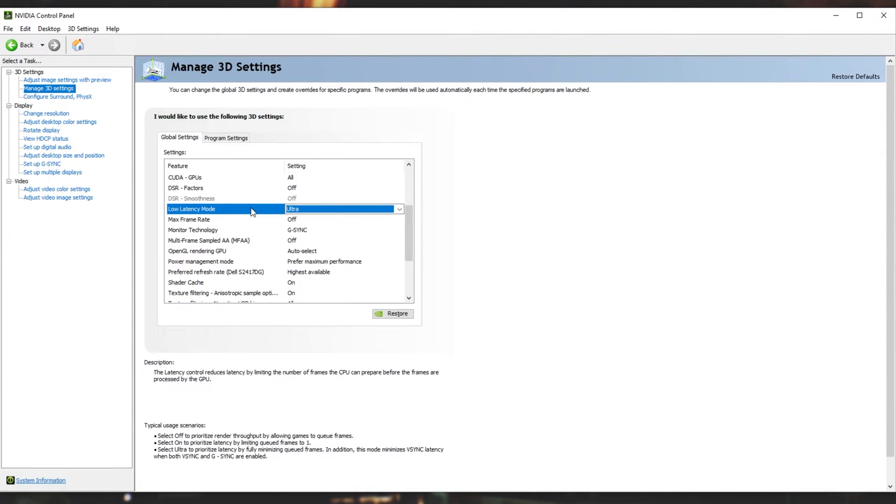
left_click(189, 220)
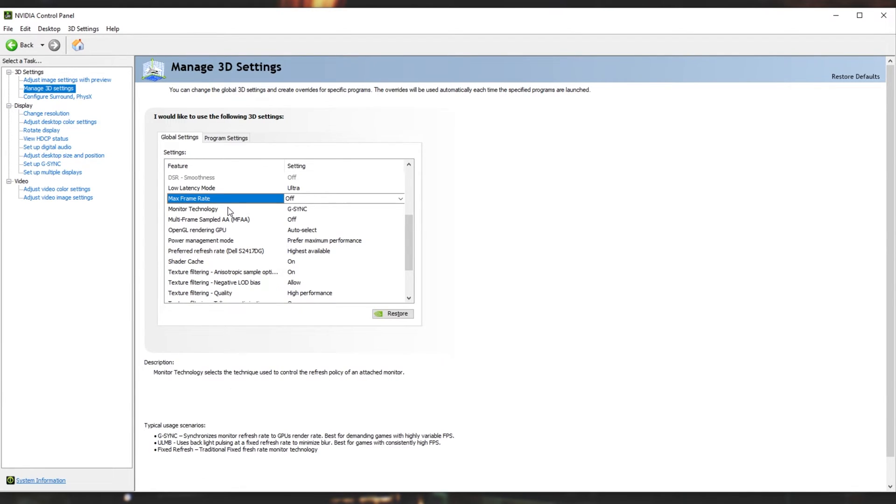
- Keep Monitor Technology on G-SYNC and check power management is maximum performance
left_click(193, 209)
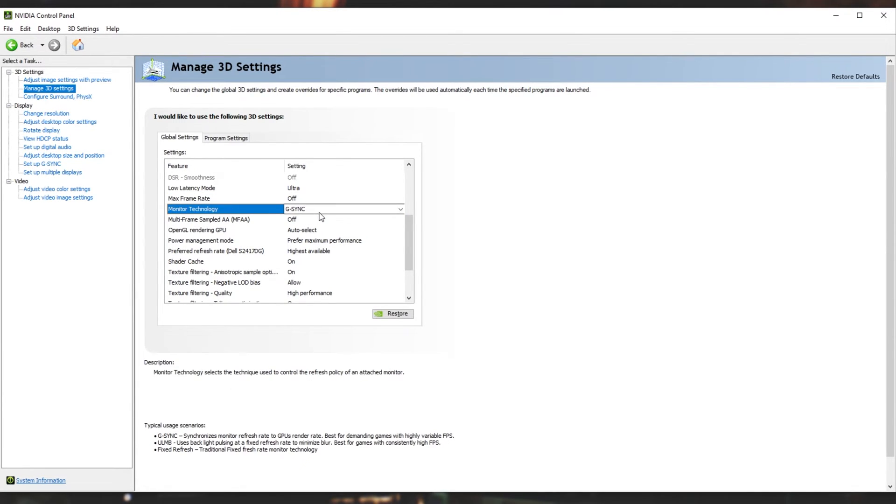
left_click(400, 209)
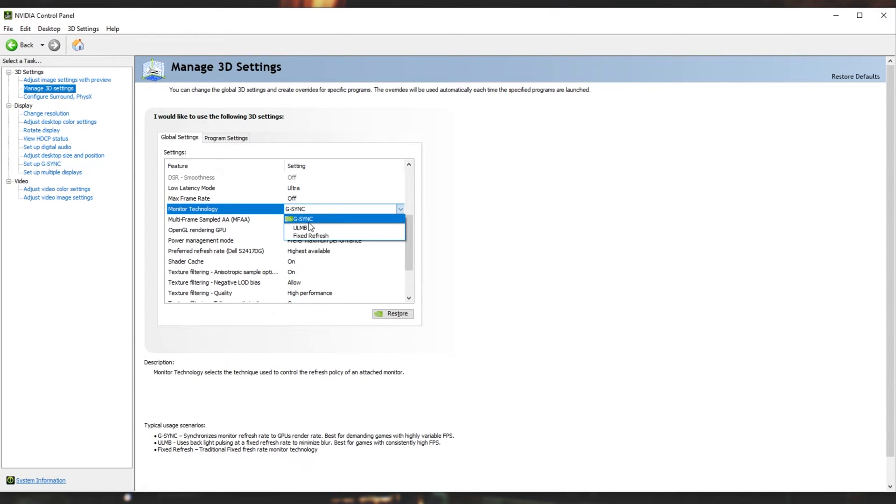
left_click(223, 230)
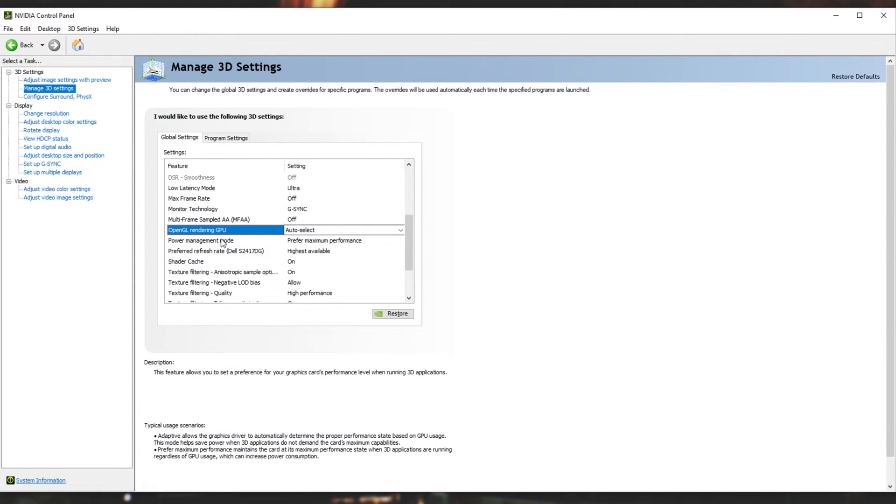
left_click(400, 229)
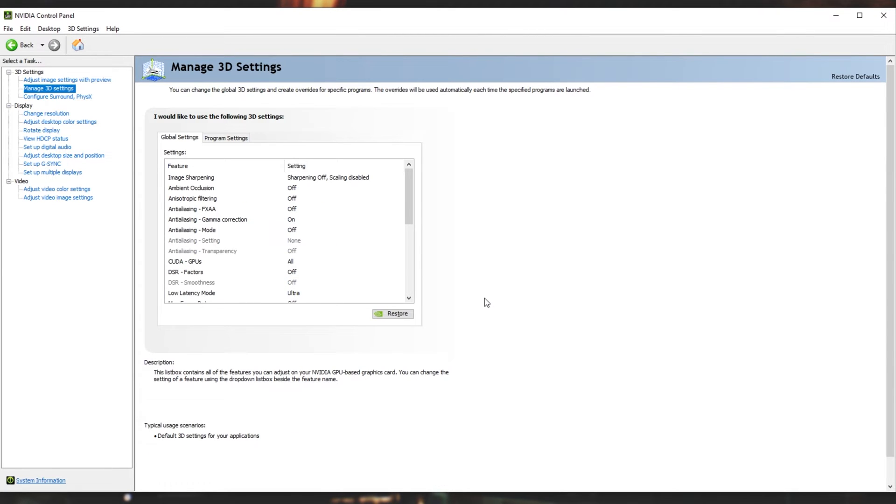
mouse_move(810, 469)
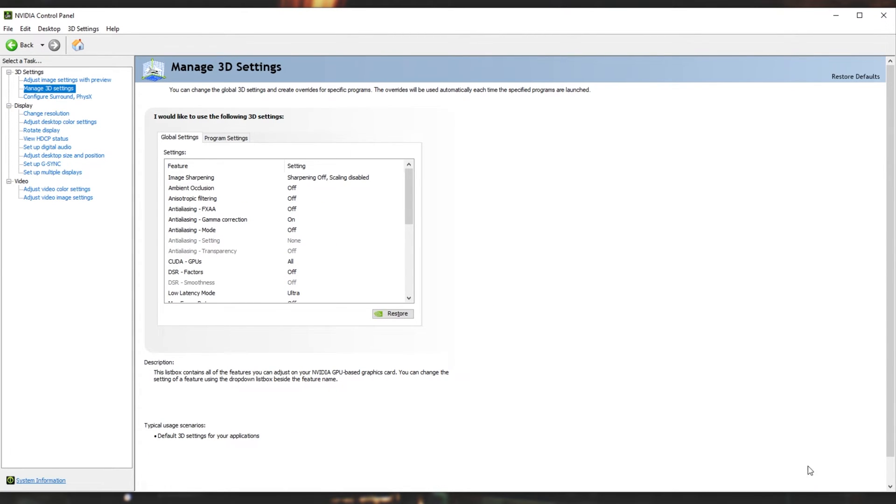
left_click(8, 498)
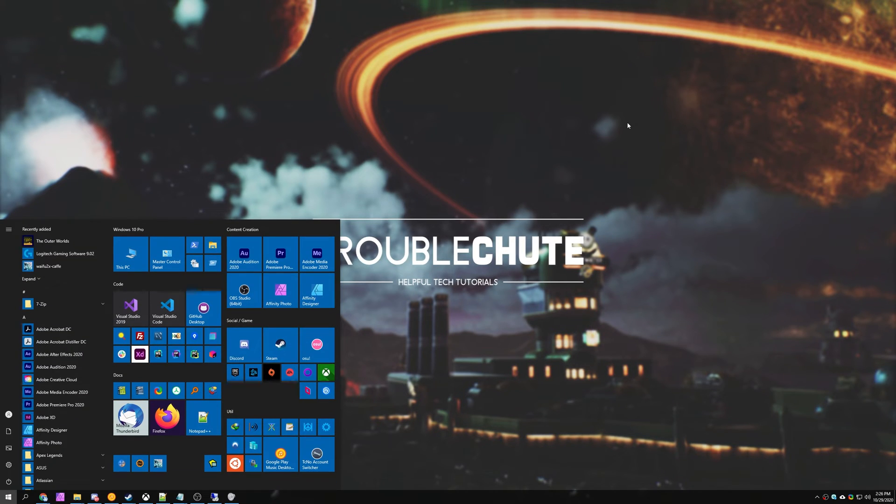
- Search 'power option' and go to Additional power settings to reach Power Options
type("power option")
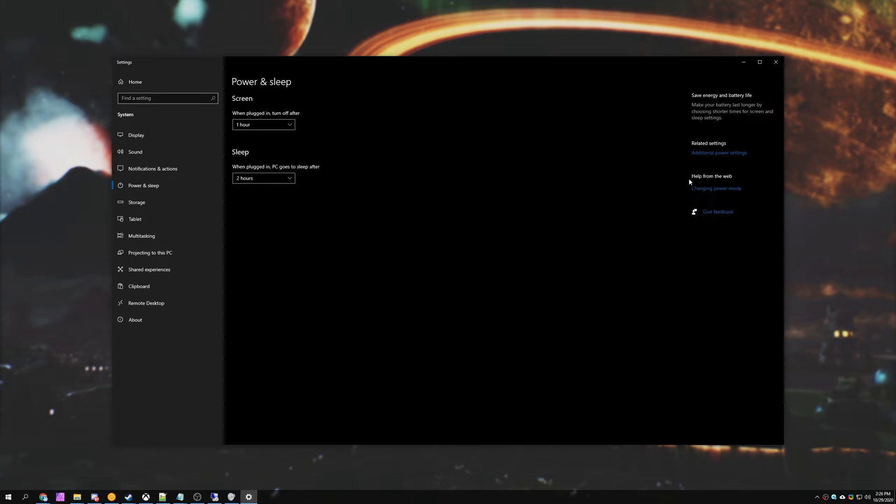
left_click(719, 153)
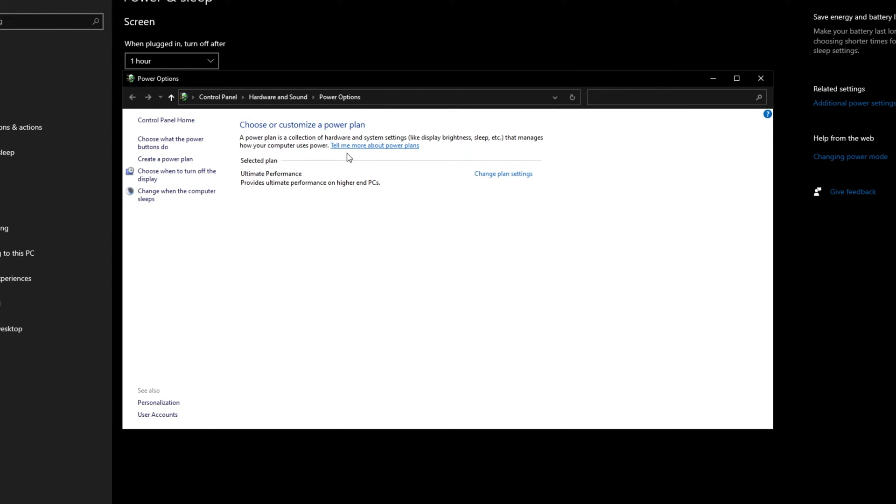
mouse_move(388, 161)
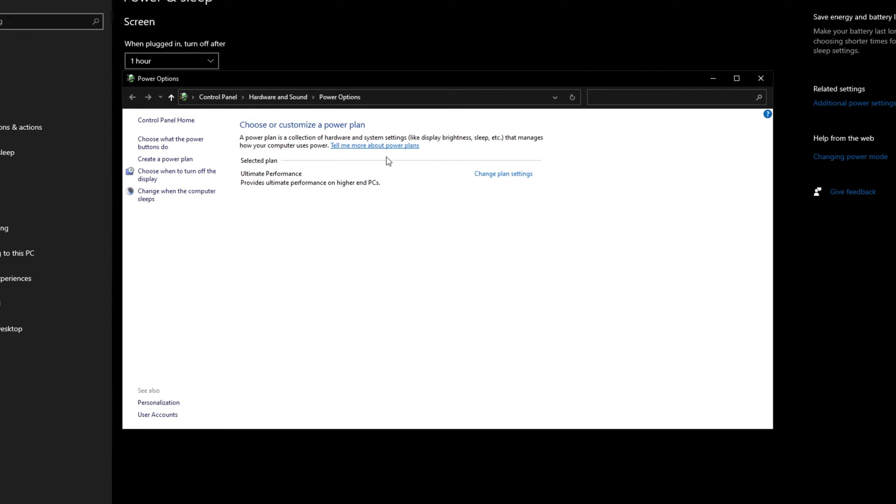
mouse_move(293, 188)
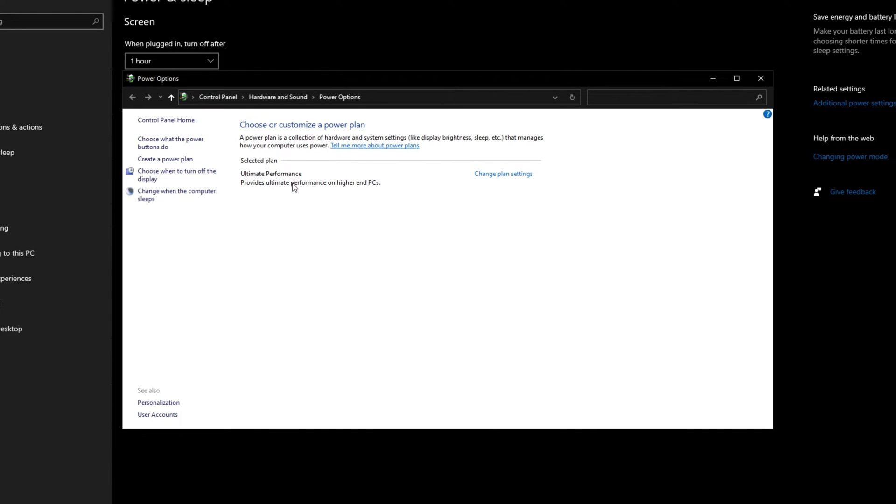
mouse_move(287, 185)
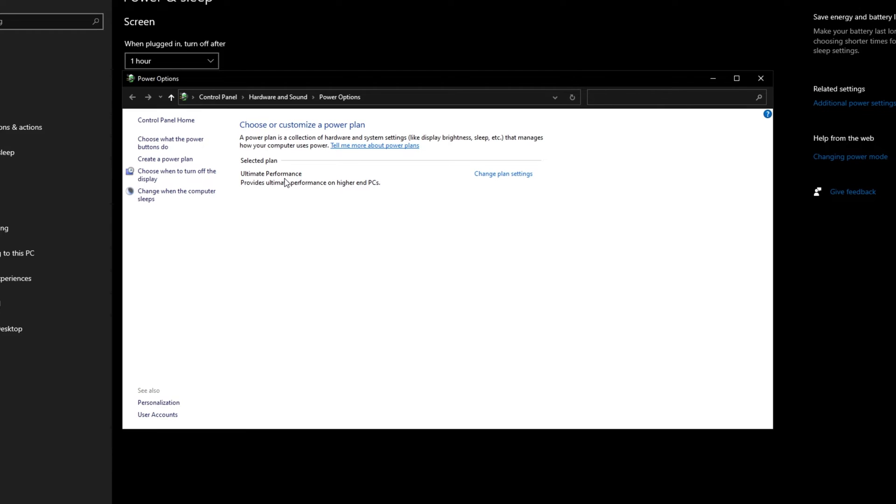
mouse_move(234, 168)
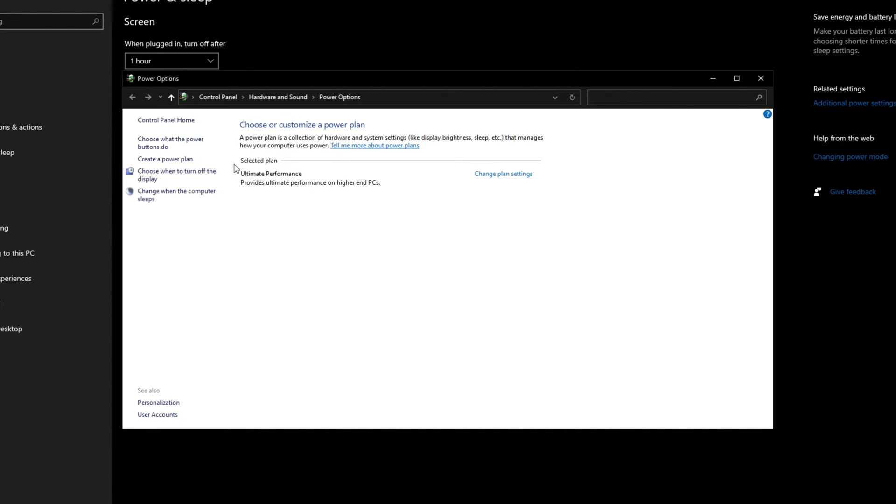
mouse_move(253, 204)
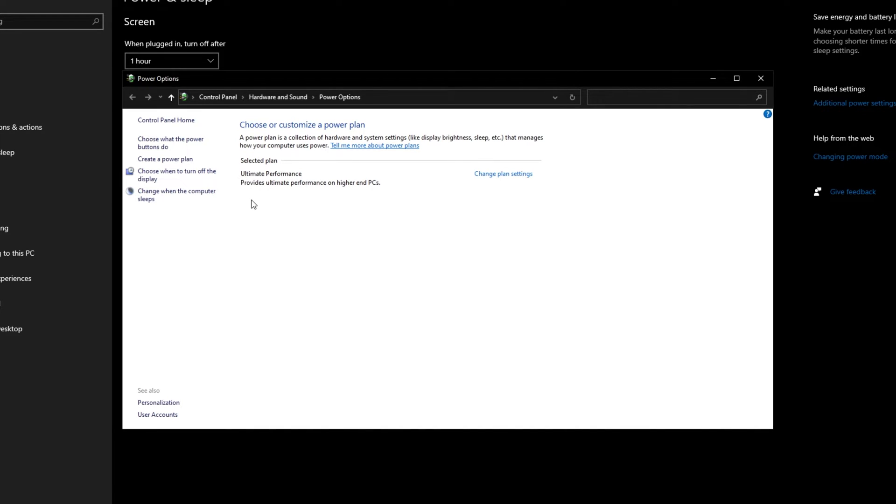
mouse_move(255, 195)
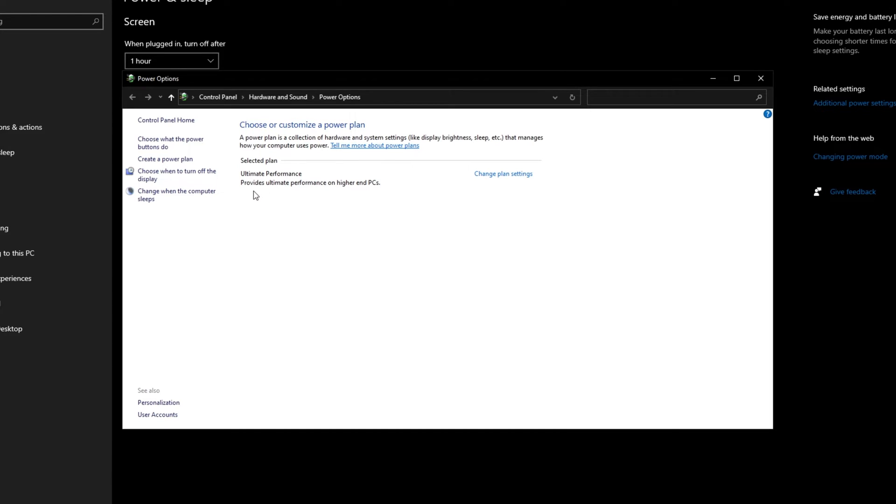
mouse_move(252, 188)
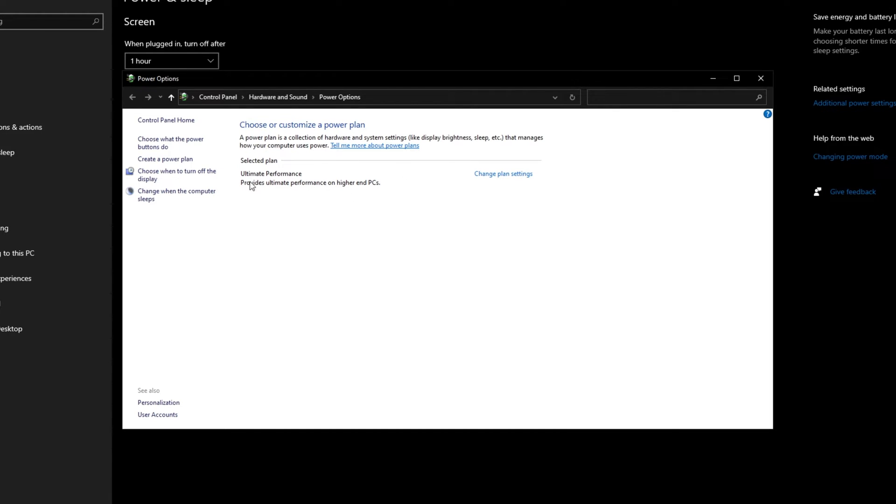
mouse_move(313, 188)
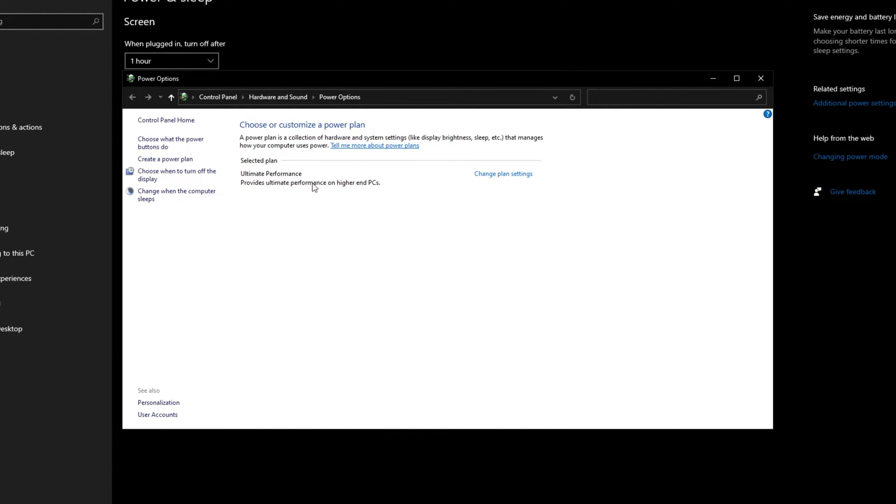
mouse_move(323, 168)
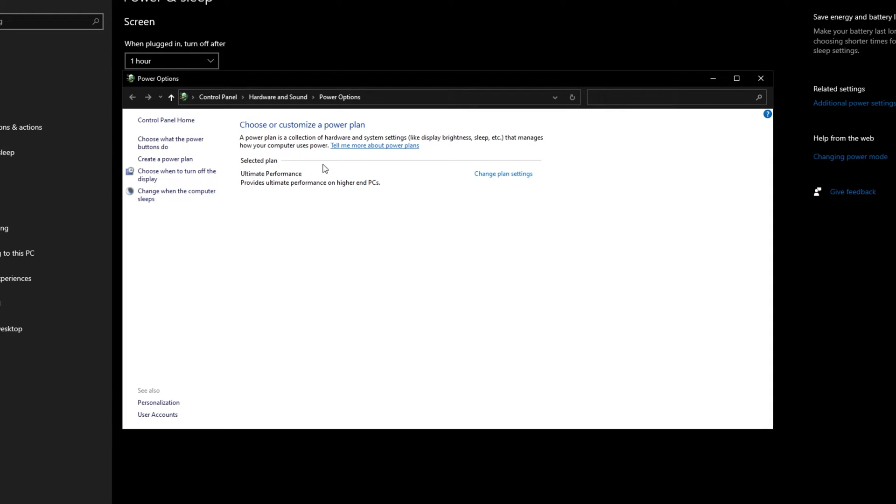
mouse_move(370, 194)
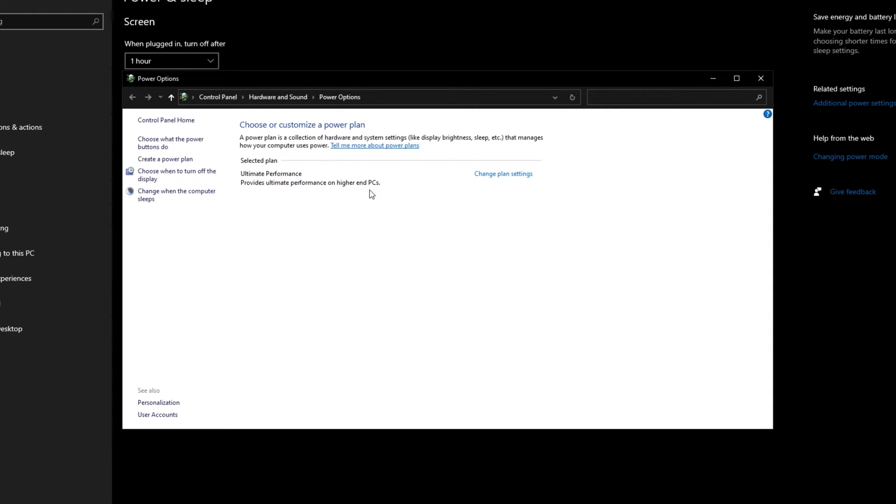
mouse_move(360, 166)
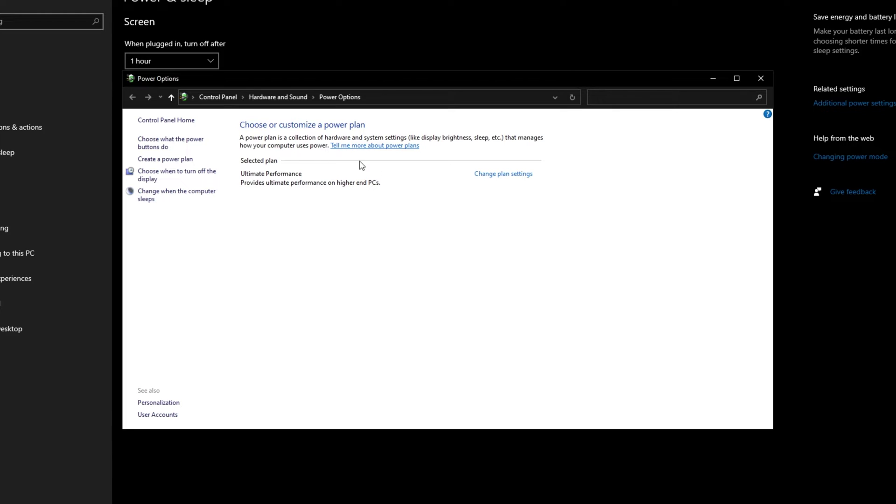
mouse_move(379, 191)
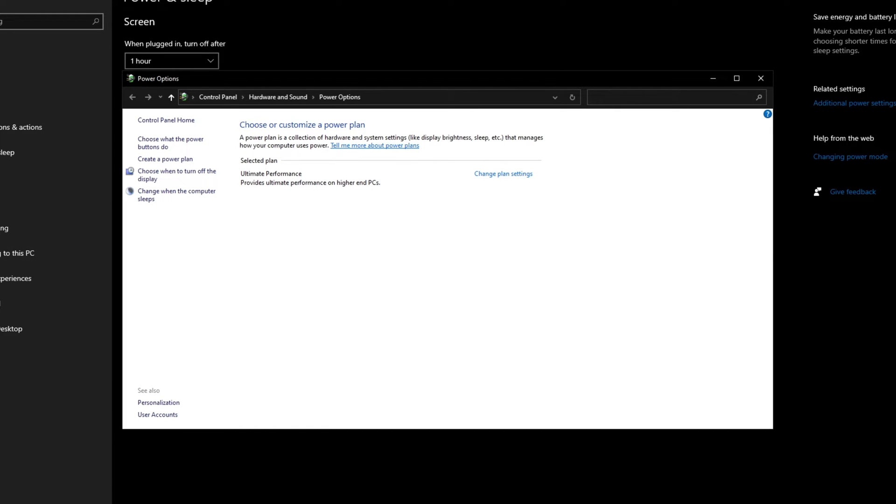
- In an admin Command Prompt, run powercfg -duplicatescheme to add the Ultimate Performance plan
left_click(11, 493)
type("cmd")
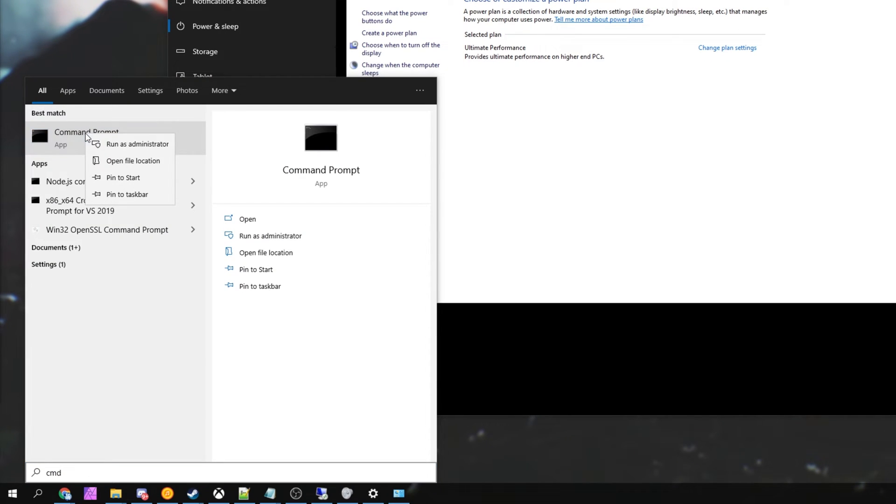
left_click(137, 144)
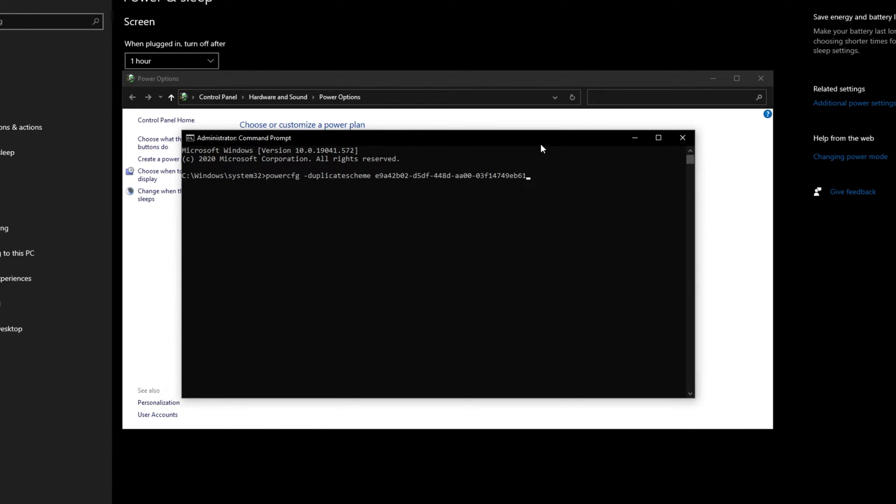
key("Return")
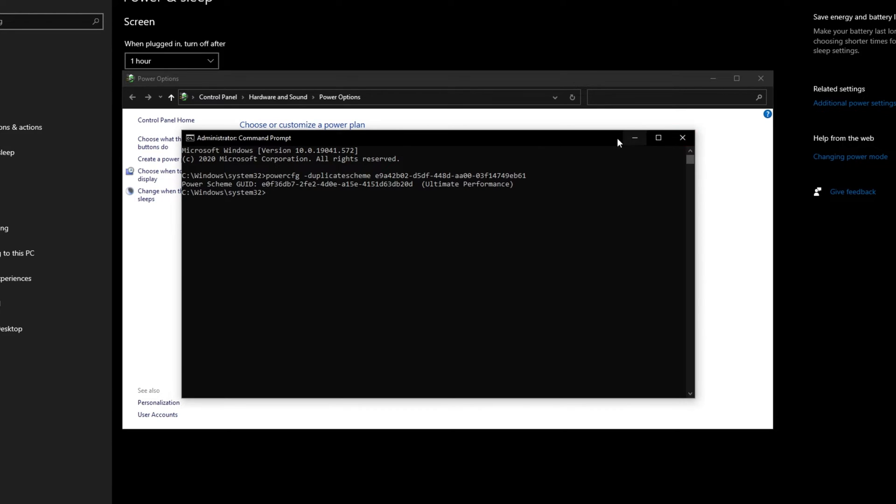
left_click(682, 138)
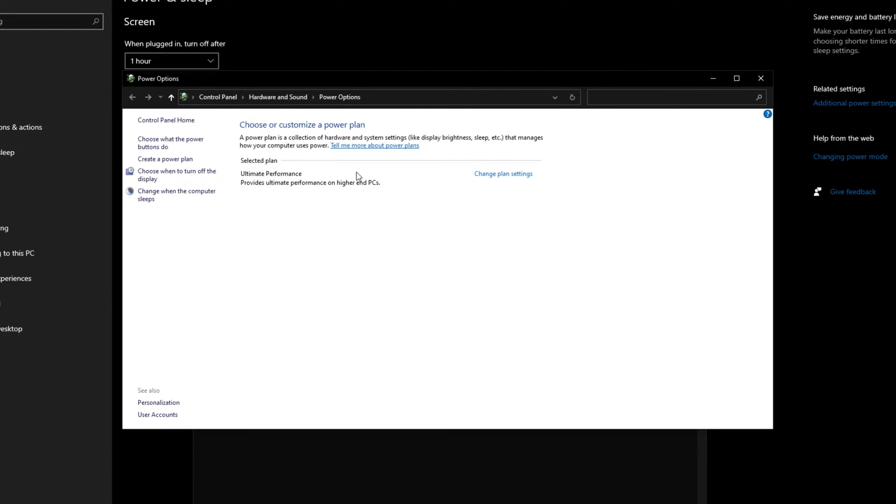
mouse_move(437, 228)
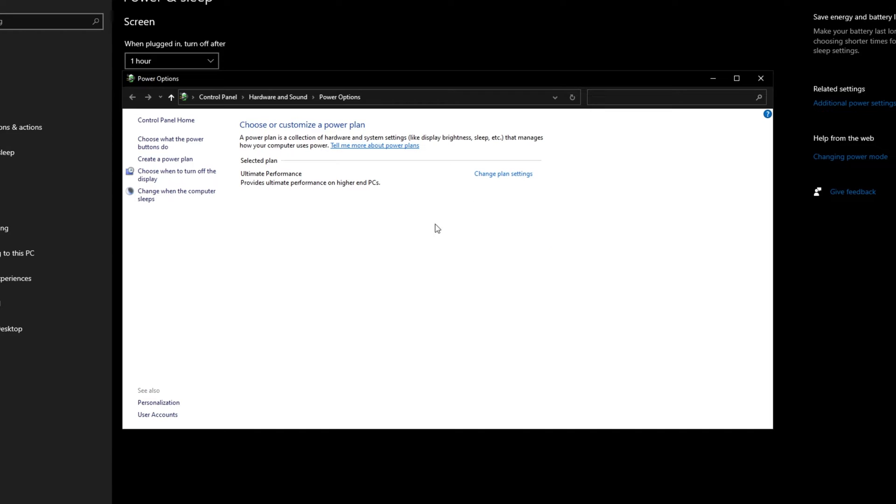
mouse_move(468, 231)
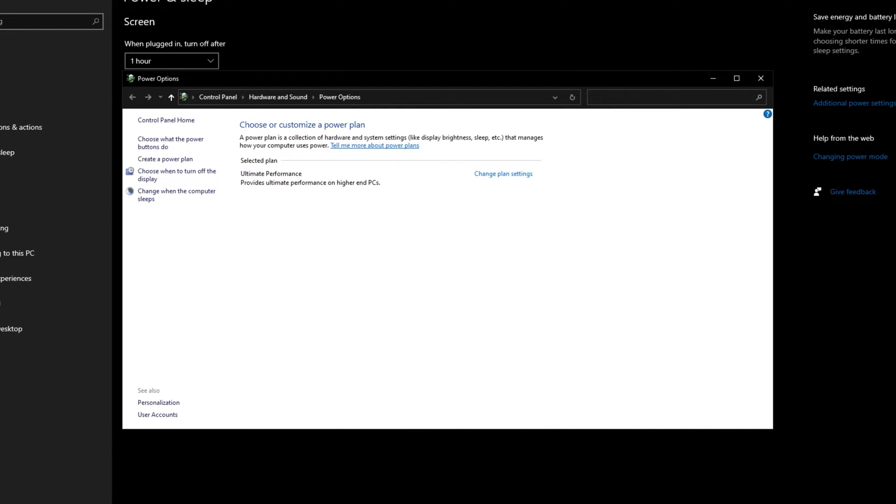
mouse_move(502, 248)
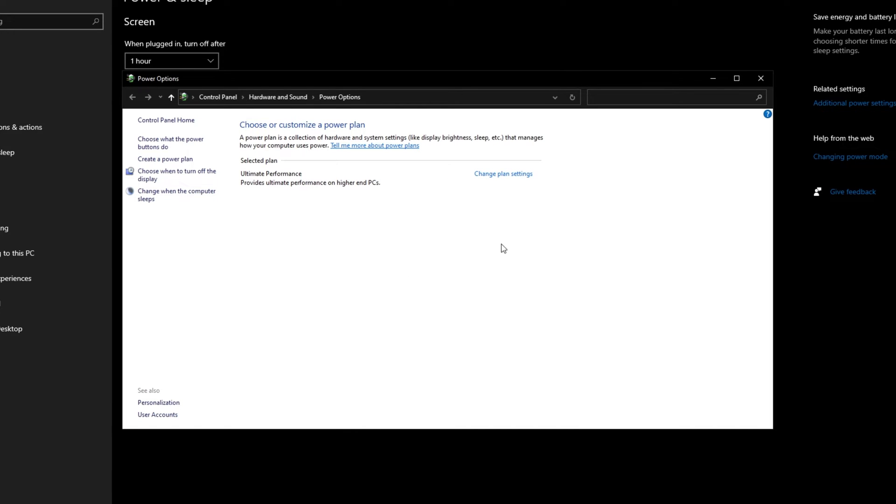
mouse_move(530, 216)
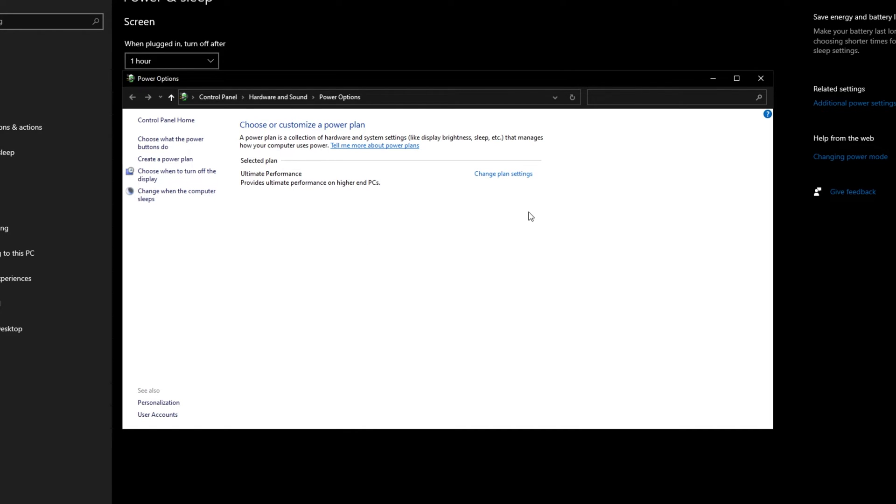
mouse_move(364, 234)
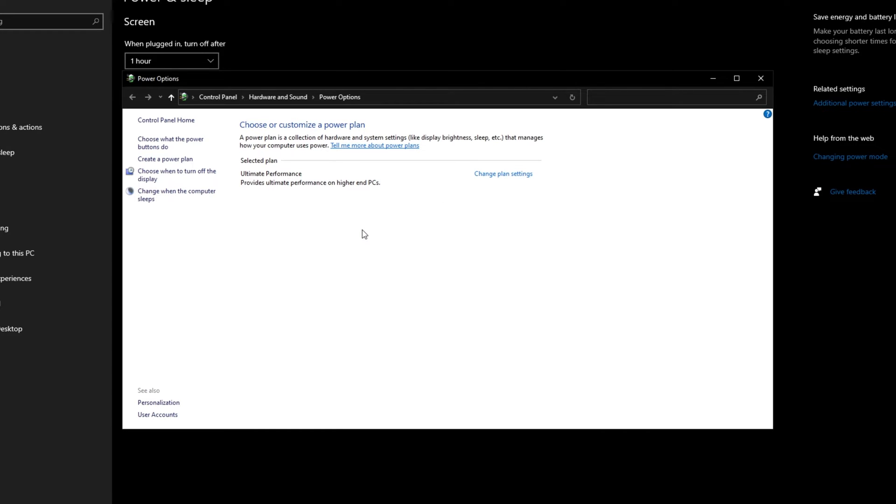
mouse_move(542, 194)
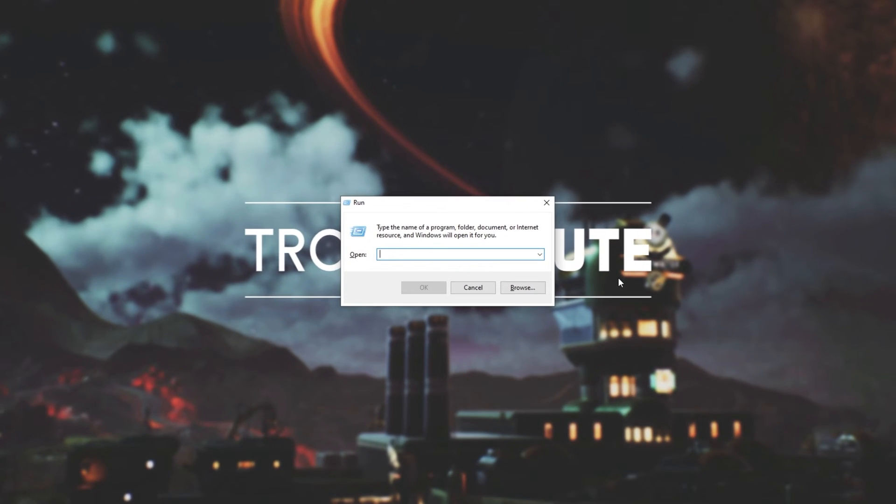
- Run %LocalAppData% from the Run box to open the AppData Local folder
type("%LocalAp")
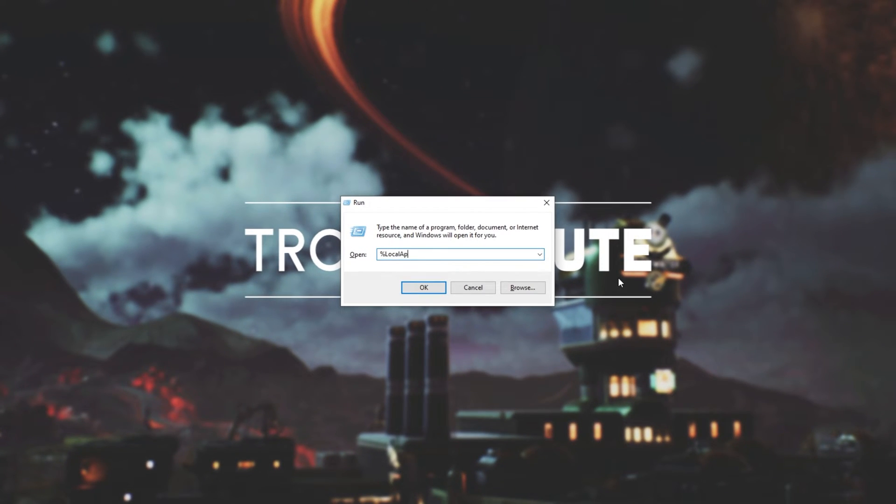
type("pData%")
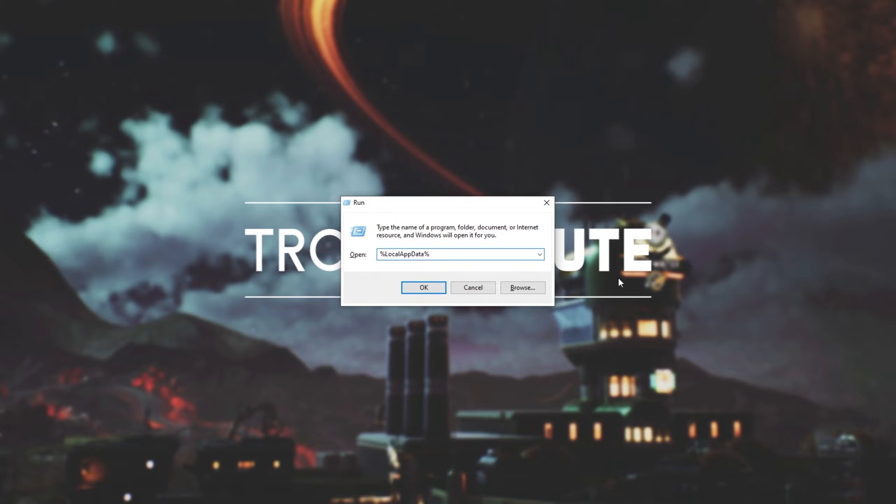
left_click(423, 287)
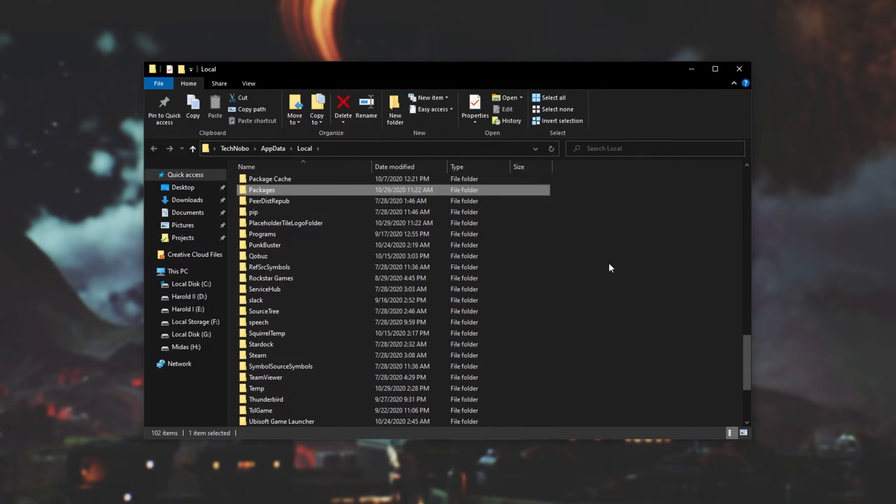
mouse_move(308, 194)
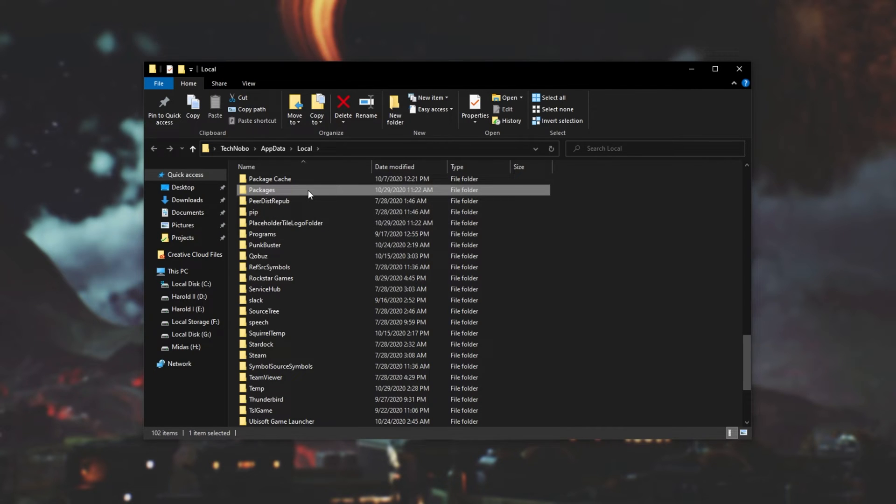
- Navigate Packages > The Outer Worlds package > LocalCache > Local > Indiana, dismissing the Open With prompt
double_click(262, 190)
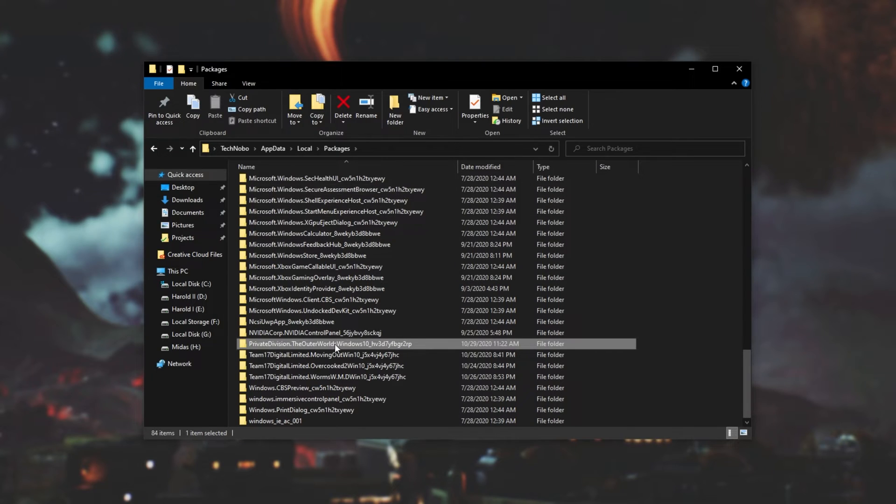
double_click(327, 344)
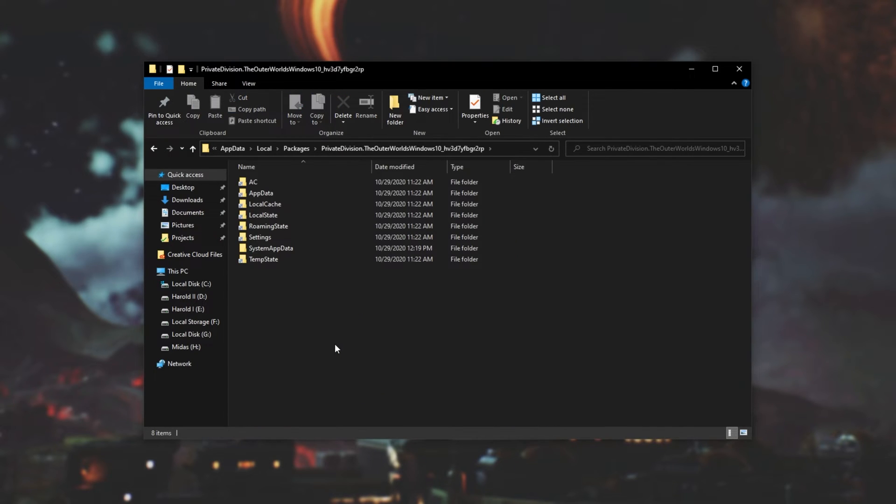
double_click(265, 204)
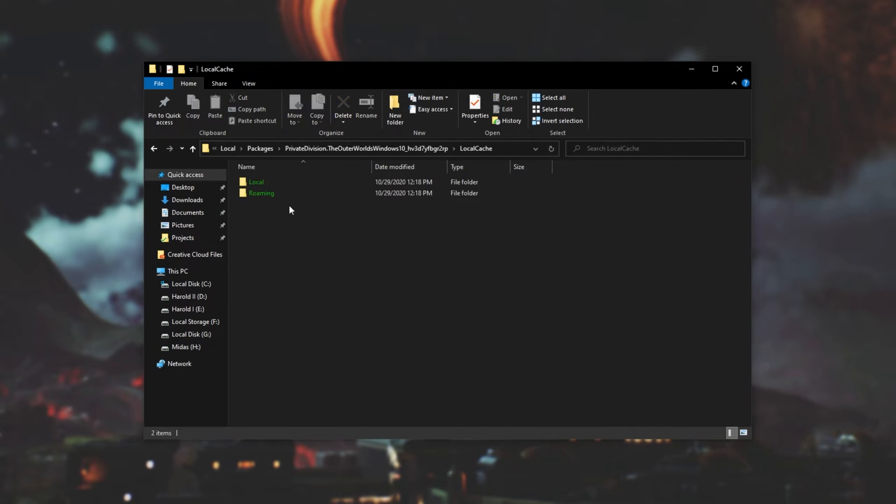
double_click(256, 181)
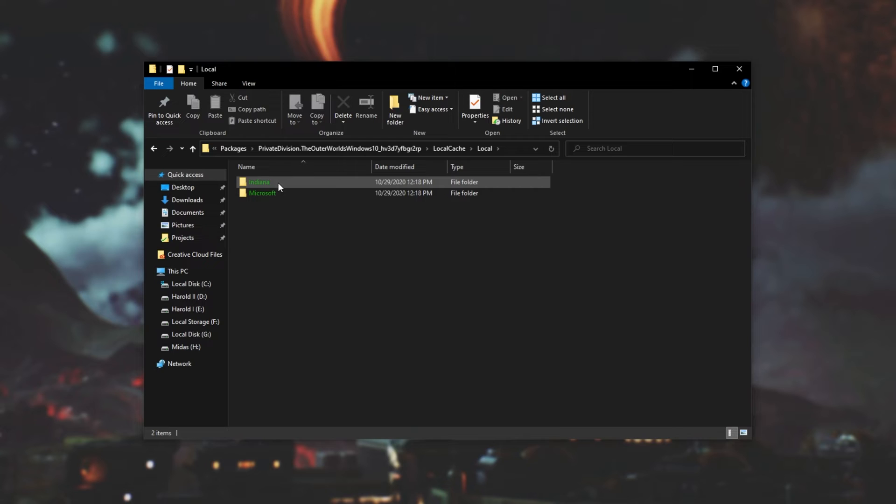
double_click(259, 182)
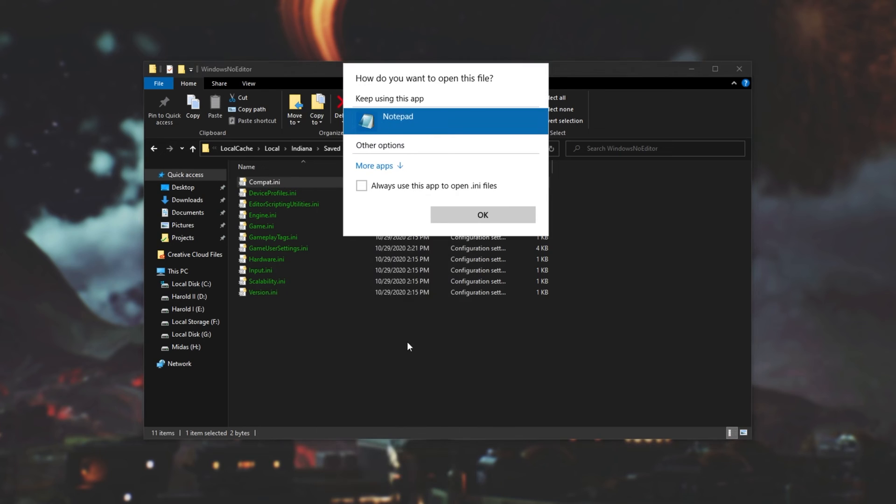
left_click(482, 214)
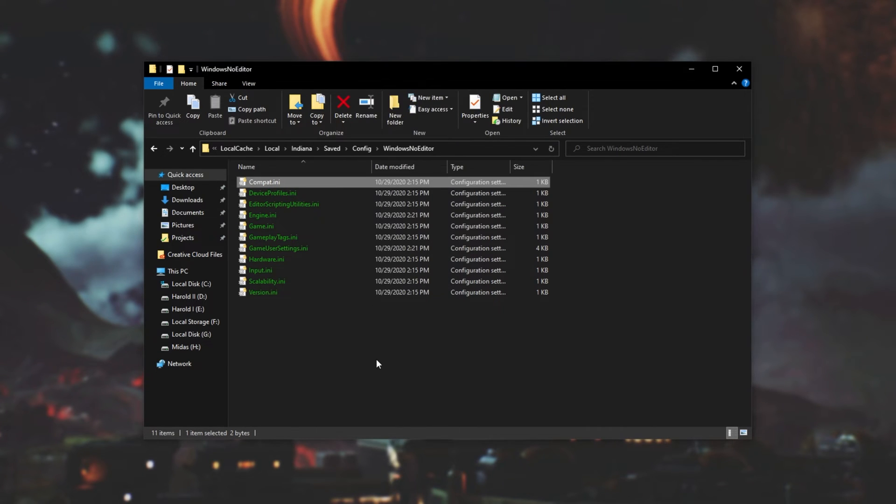
- Change sg.AntiAliasingQuality from 4 to 0 in GameUserSettings.ini, then save and close it
double_click(278, 248)
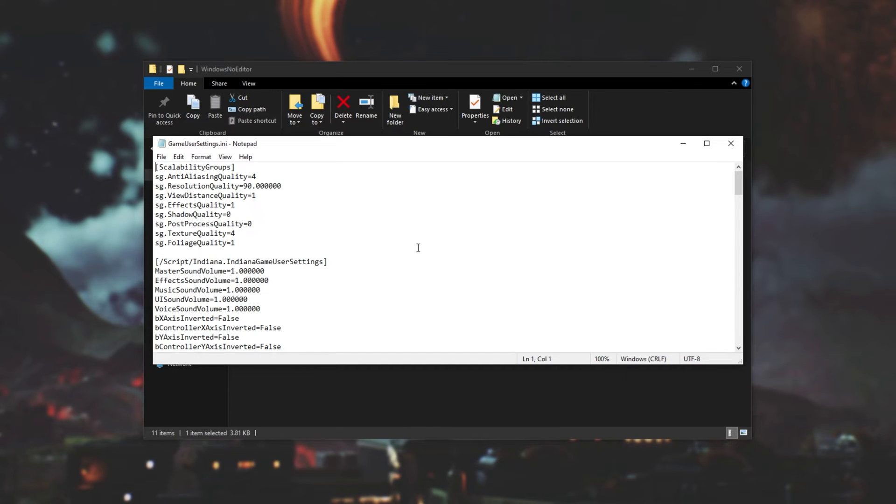
mouse_move(272, 179)
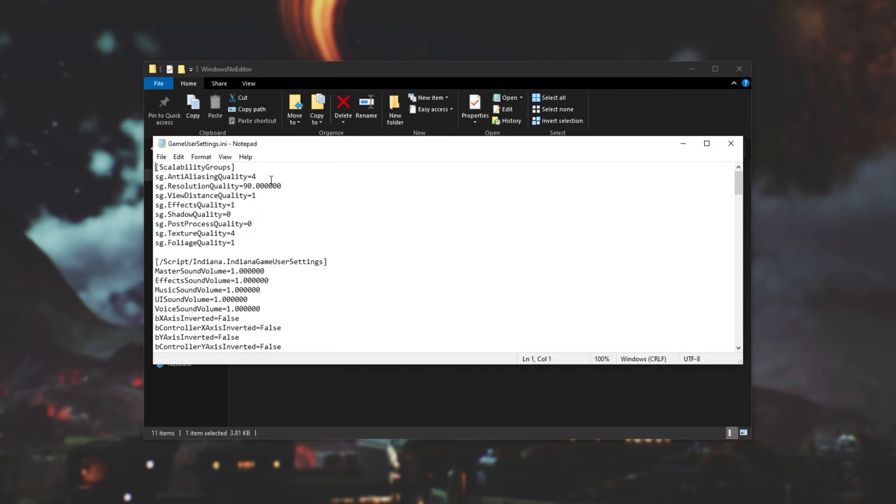
double_click(206, 176)
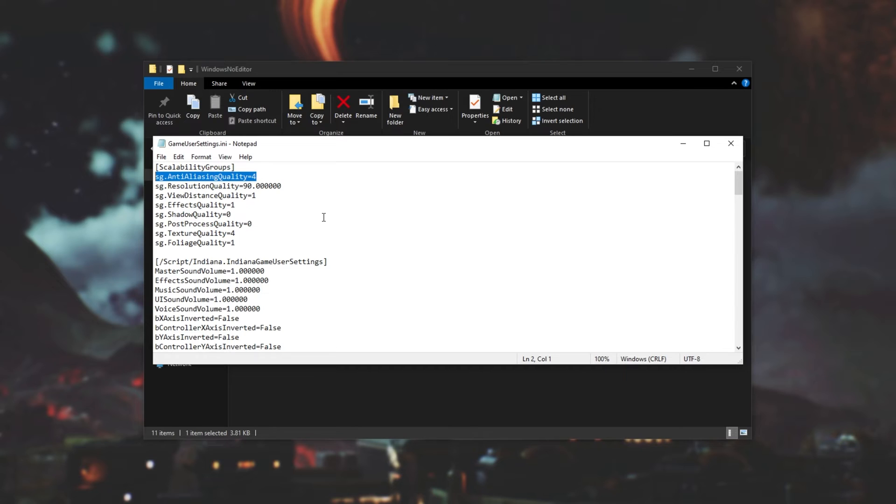
mouse_move(334, 176)
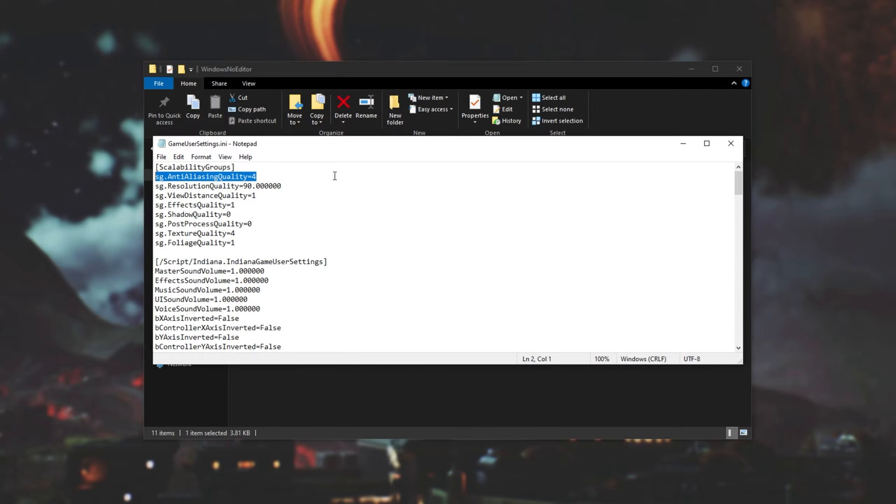
type("0")
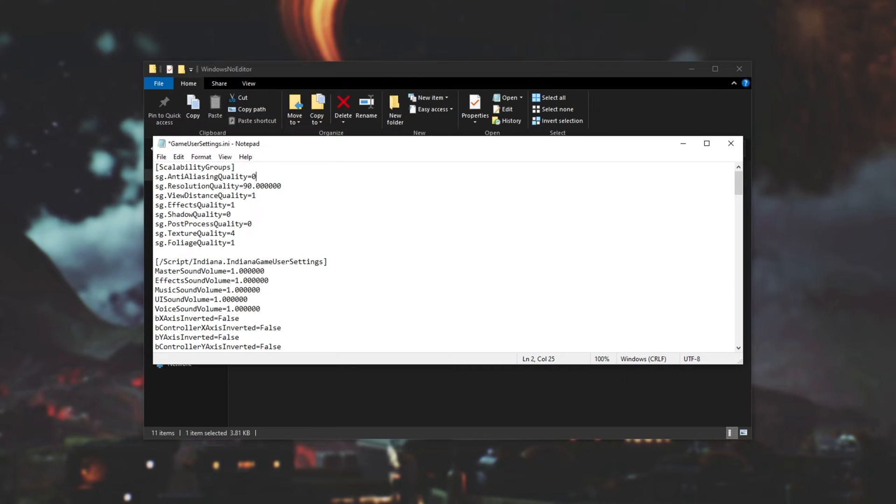
scroll("down", 3)
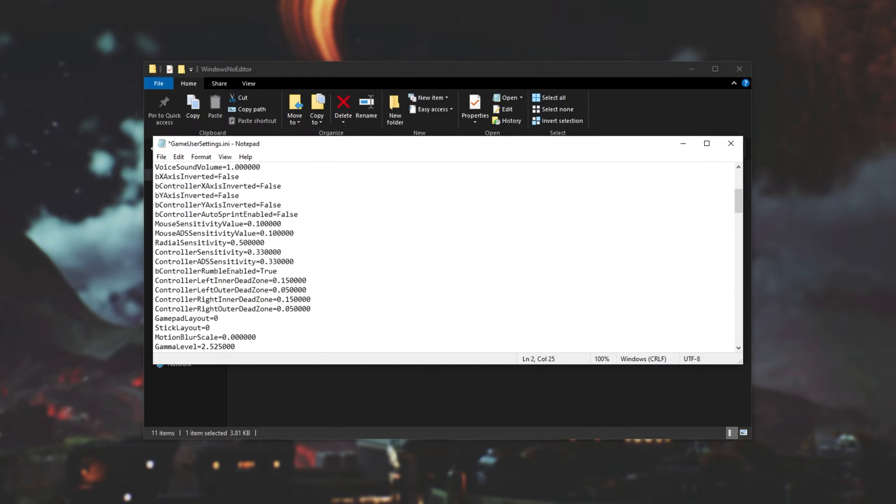
scroll("down", 3)
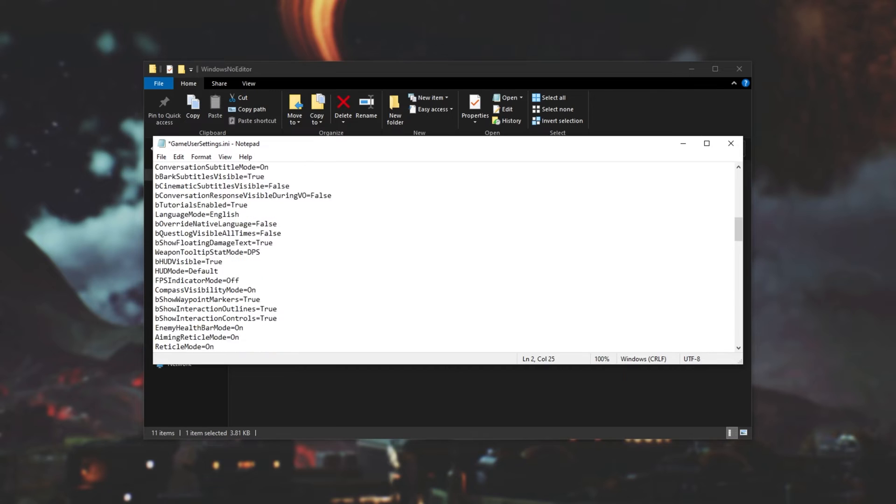
scroll("up", 3)
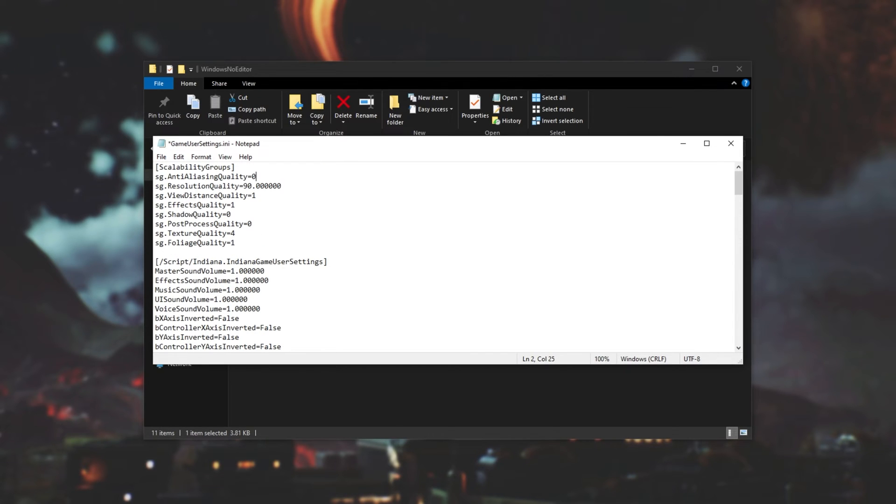
left_click(730, 144)
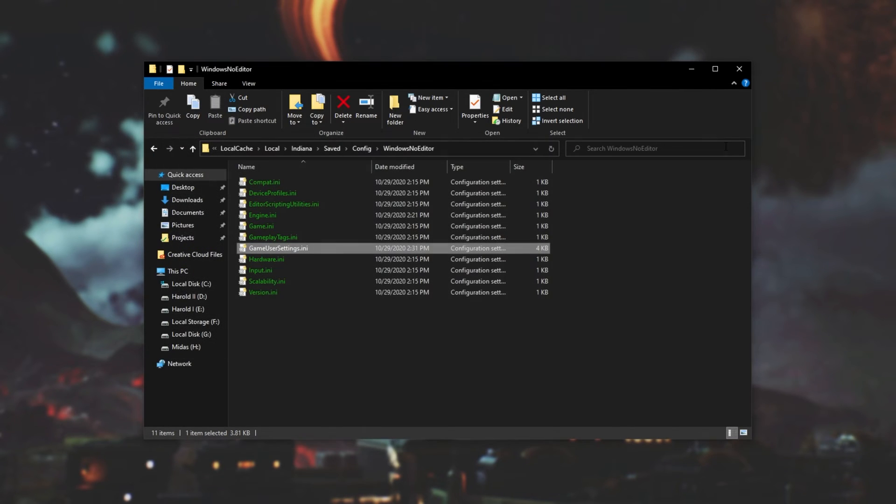
mouse_move(688, 175)
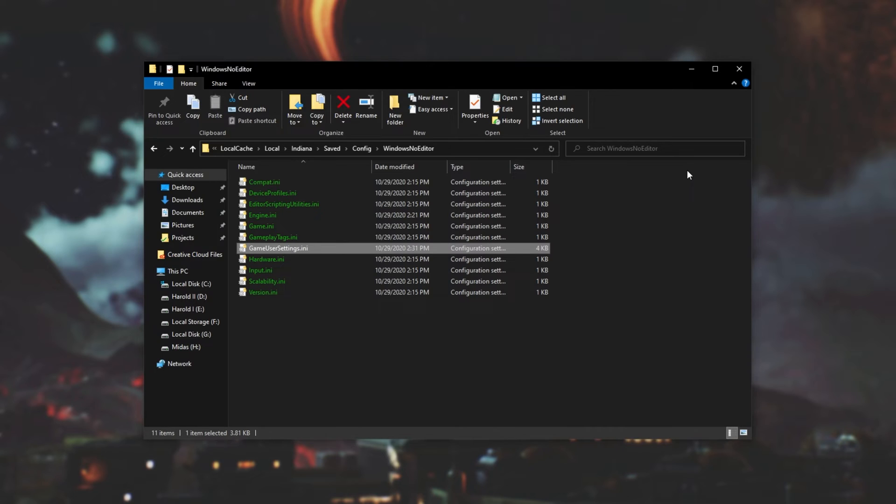
- Add [SystemSettings] with r.SceneColorFringe.Max=0 and r.SceneColorFringe.Quality=0 to Engine.ini, then close it
double_click(263, 214)
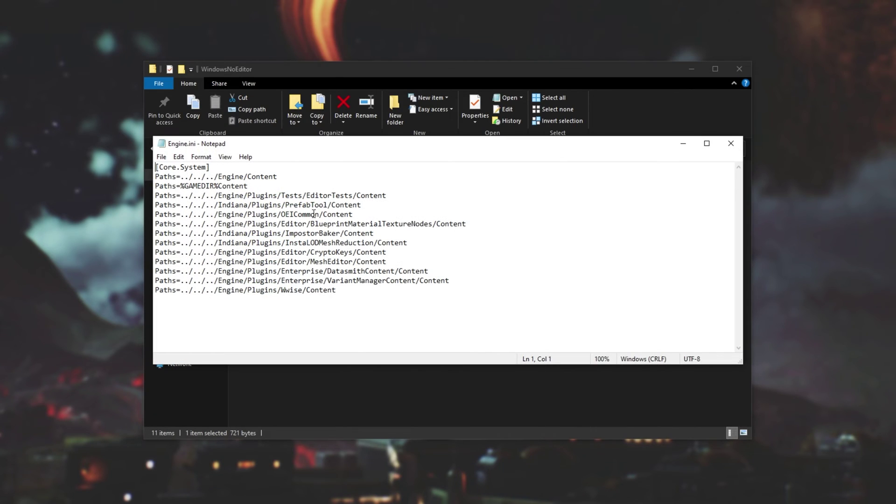
left_click(163, 299)
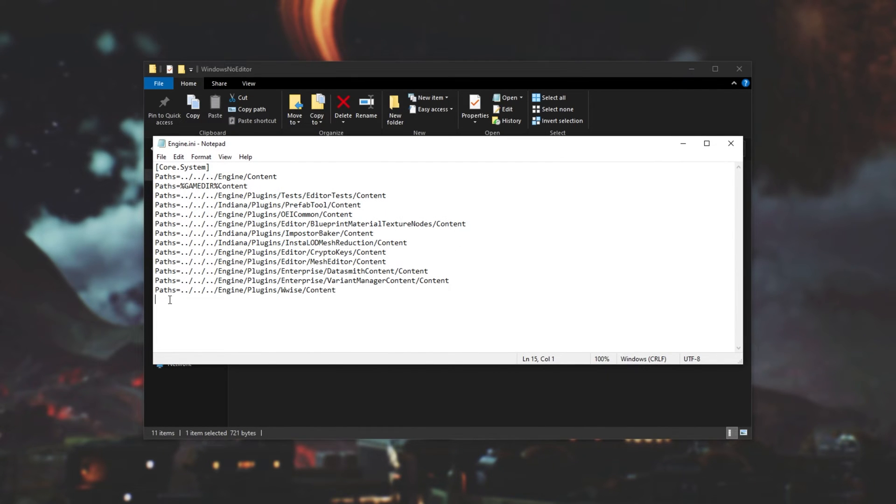
type("[SystemSettings]")
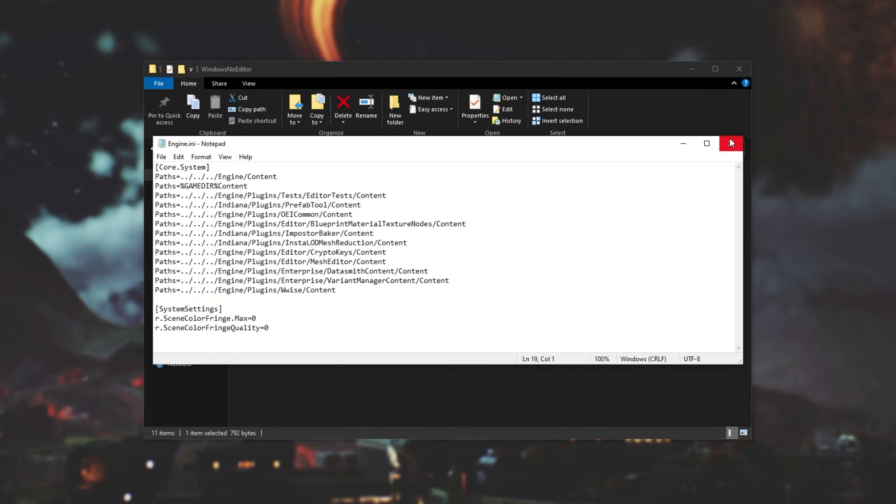
left_click(731, 143)
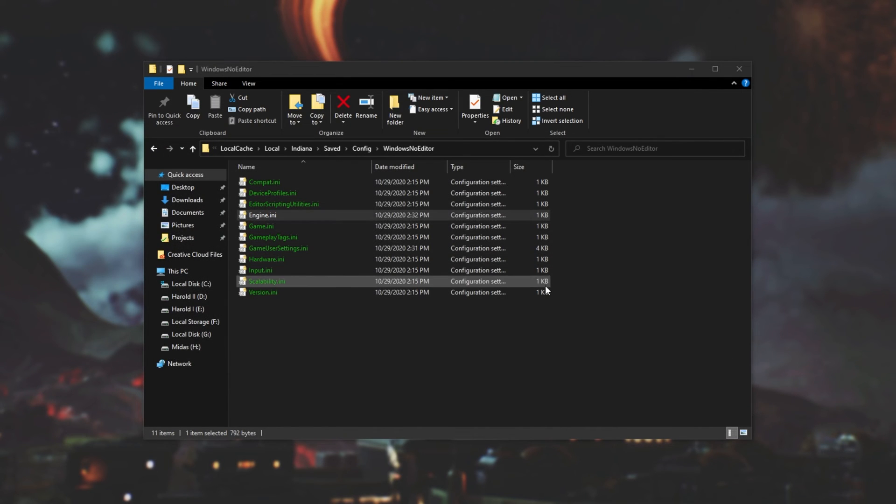
- Set bEnableMouseSmoothing=false and bViewAccelerationEnabled=false in Input.ini, then save and close
left_click(583, 305)
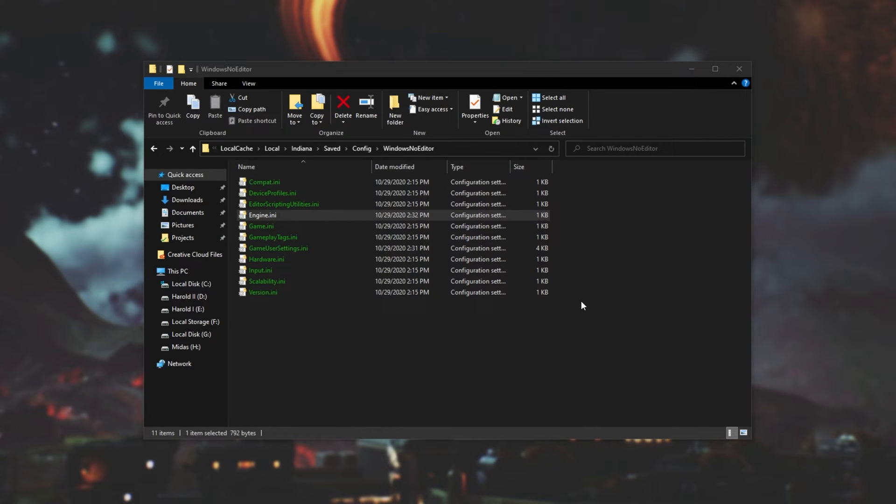
left_click(260, 270)
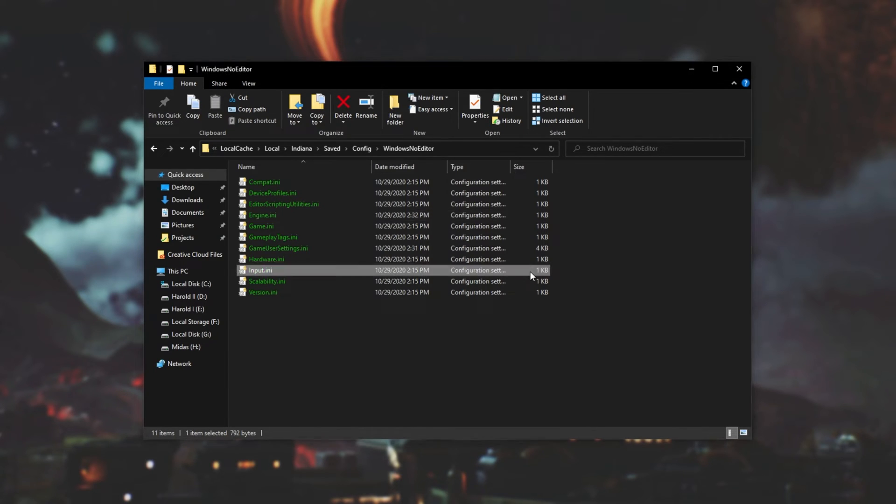
double_click(260, 270)
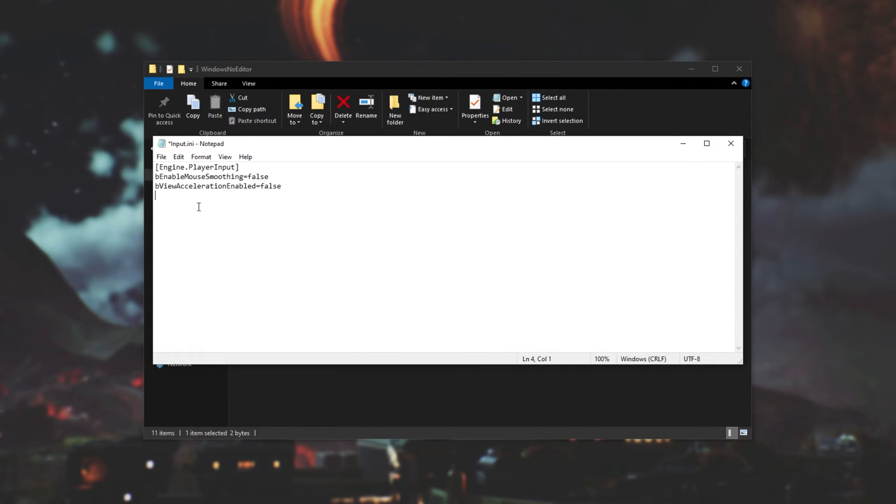
key("ctrl+s")
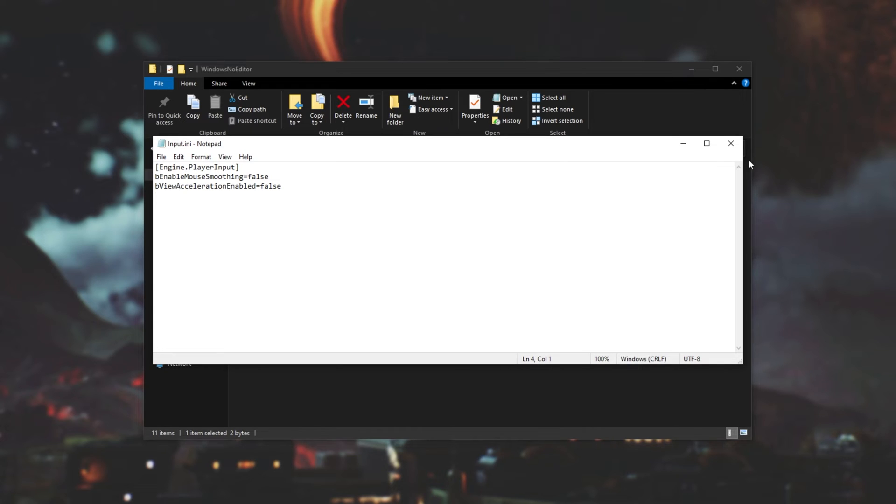
left_click(730, 143)
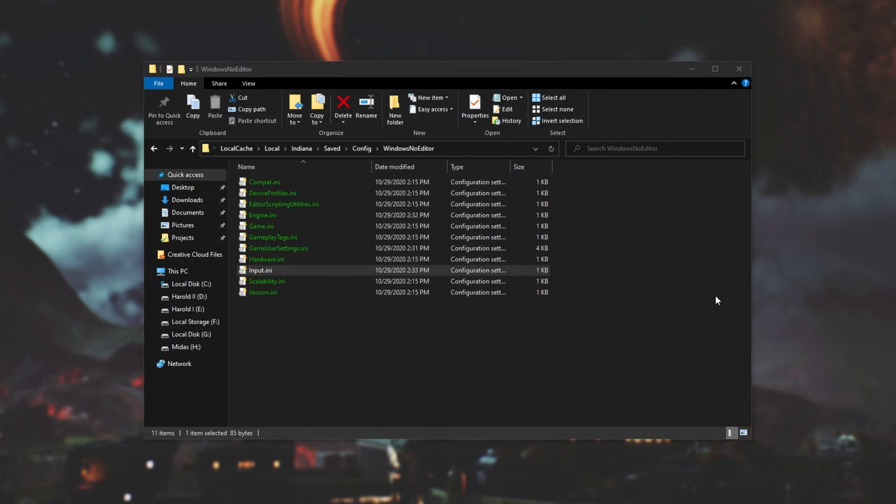
- Add skippable movies and empty StartupMovies to Game.ini's MoviePlayerSettings, then close it
double_click(261, 226)
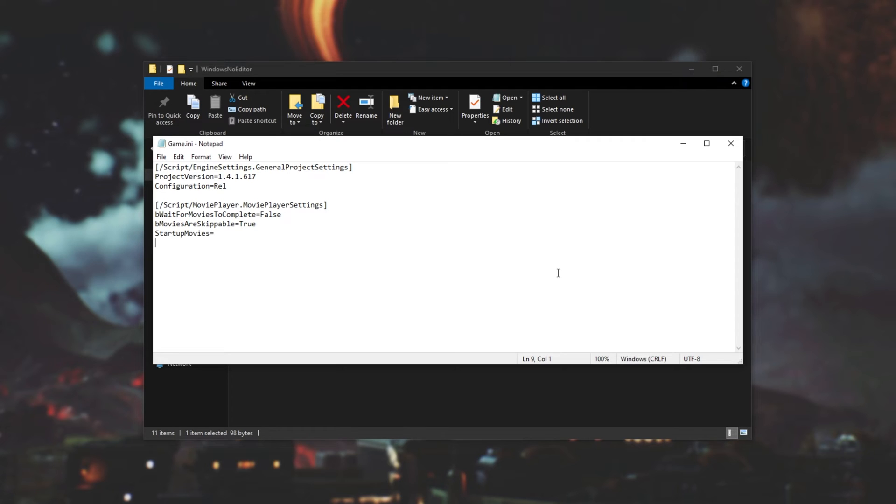
left_click(731, 143)
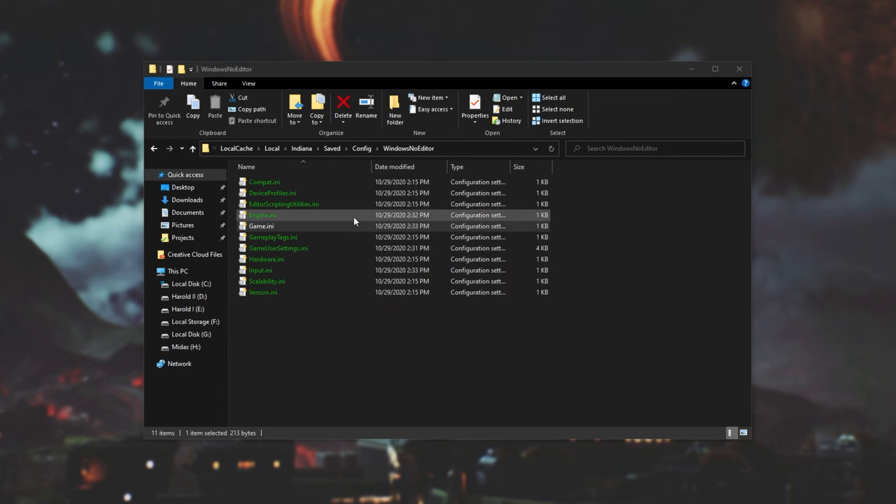
- Reopen Engine.ini, add more rendering settings, and change r.DefaultFeature.AntiAliasing from 2 to 0
double_click(262, 215)
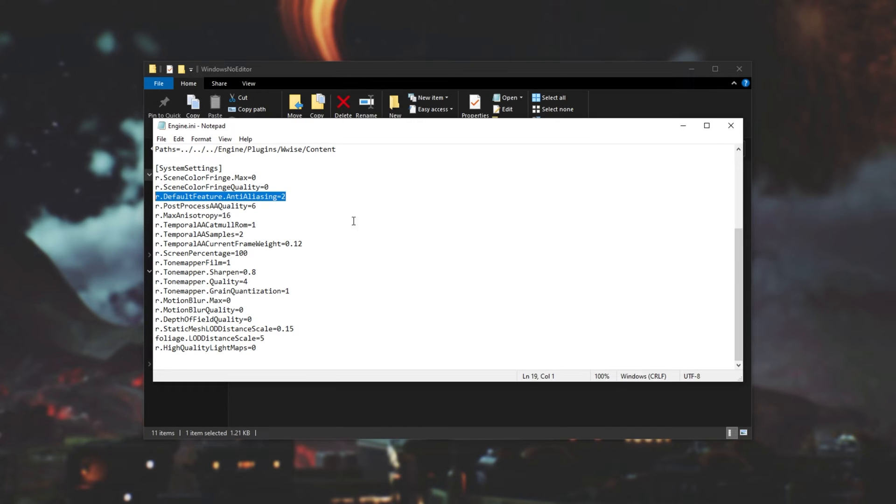
mouse_move(464, 215)
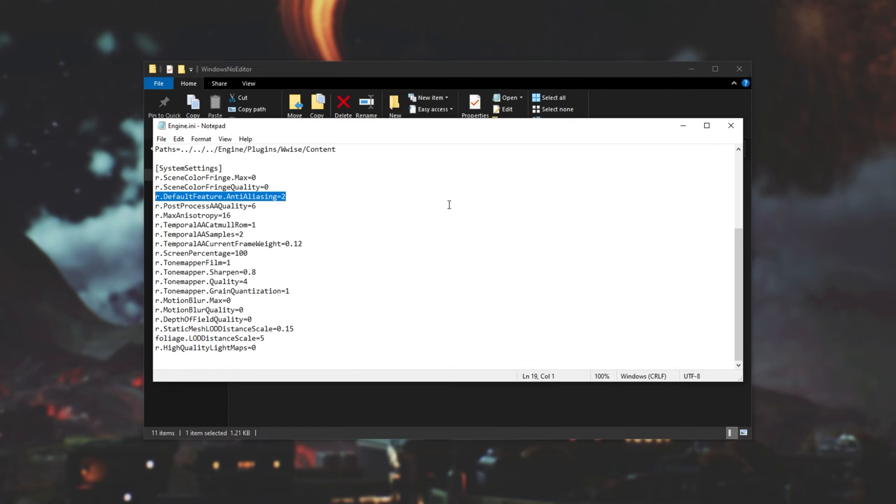
type("0")
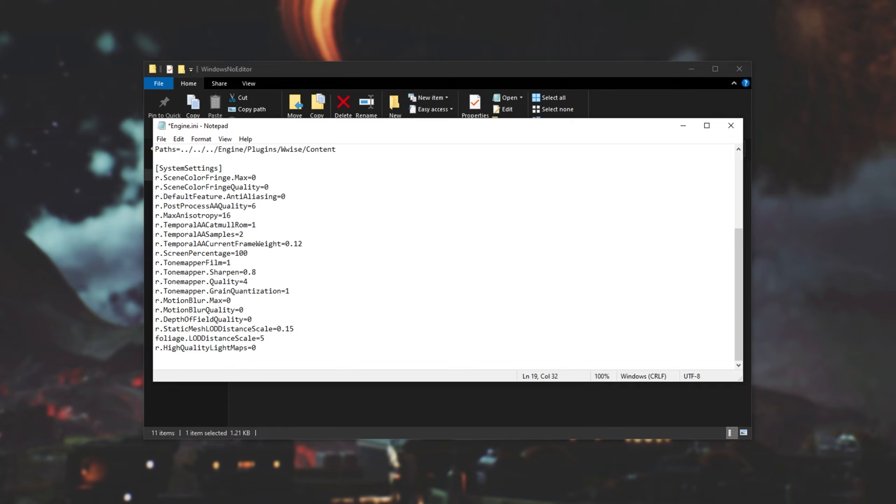
left_click(354, 205)
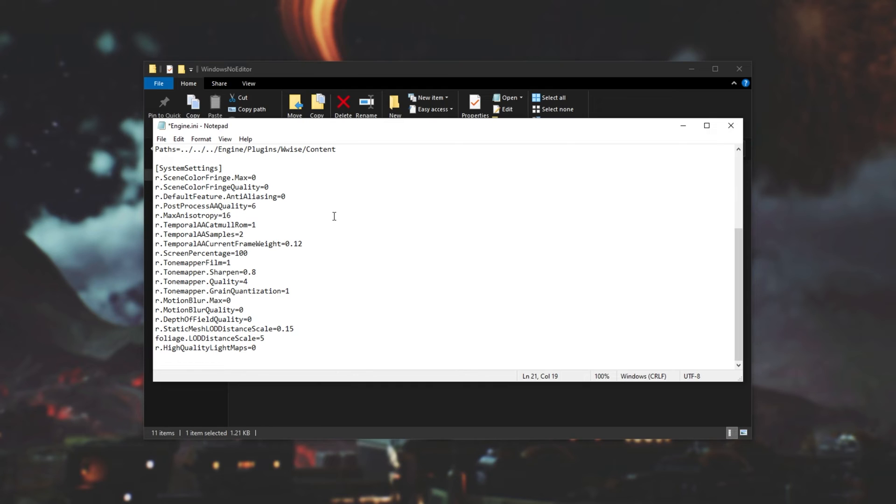
left_click(231, 216)
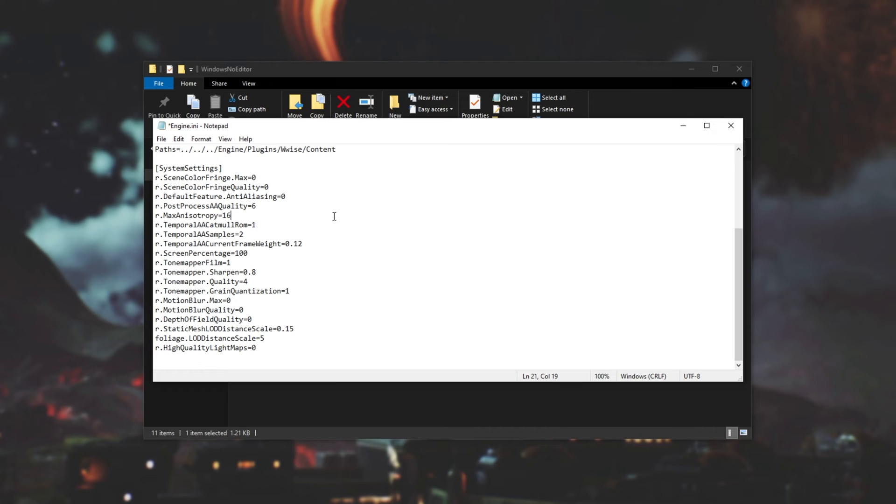
mouse_move(302, 231)
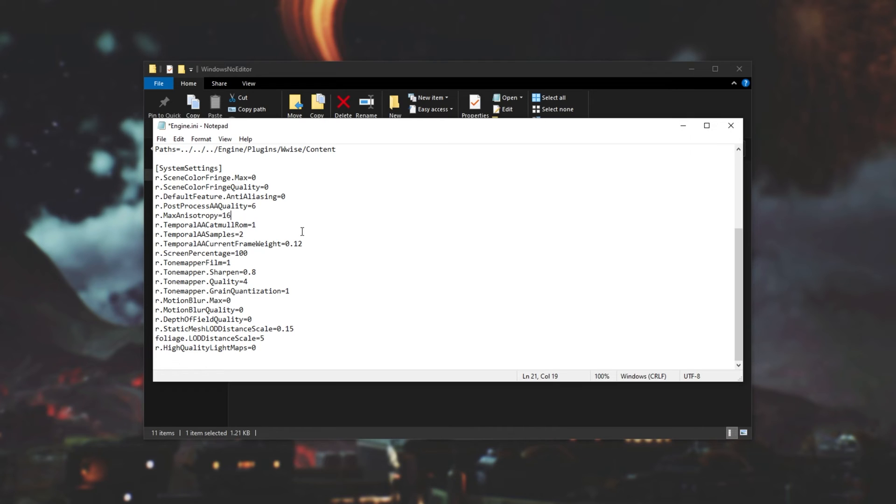
left_click(328, 252)
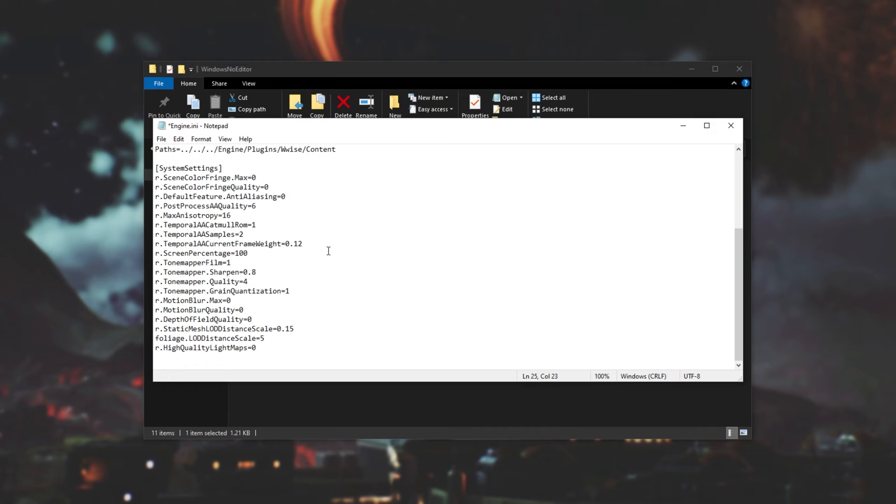
left_click(248, 253)
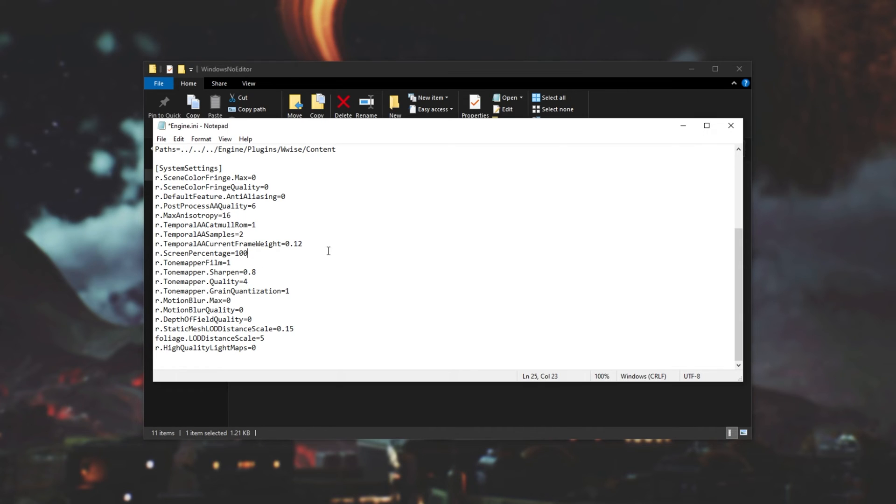
left_click(322, 264)
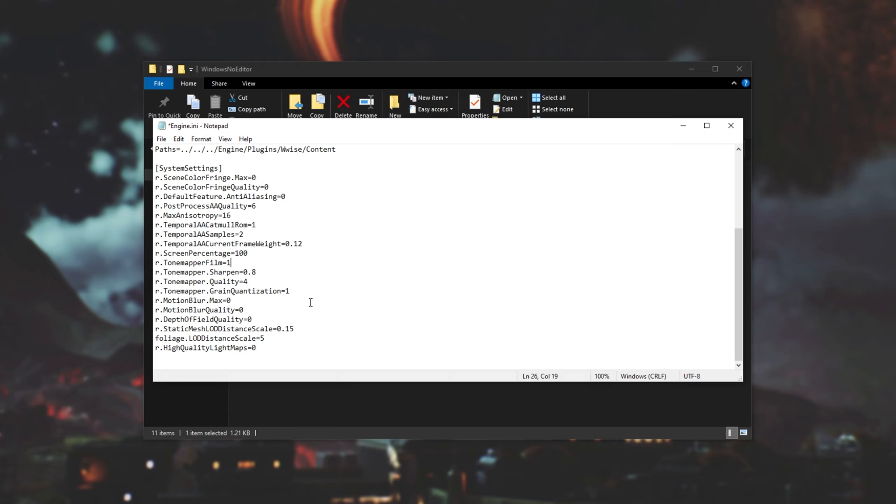
left_click(313, 298)
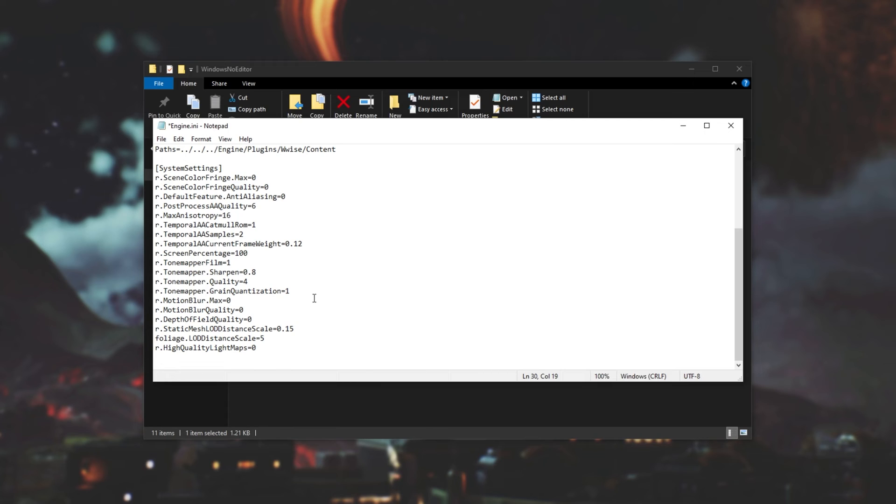
left_click(231, 300)
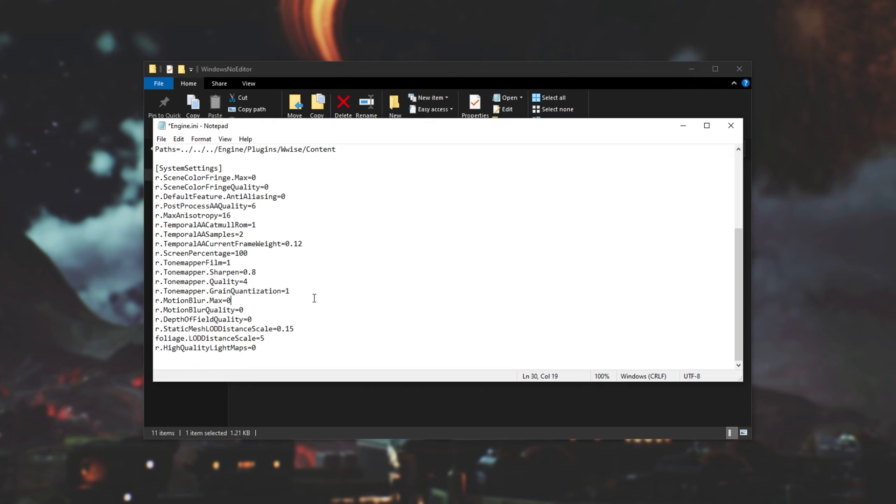
left_click(252, 319)
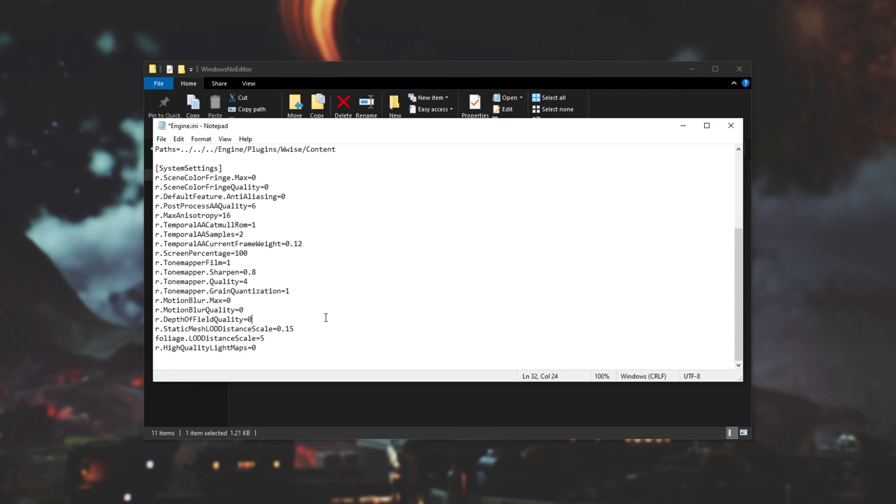
mouse_move(304, 326)
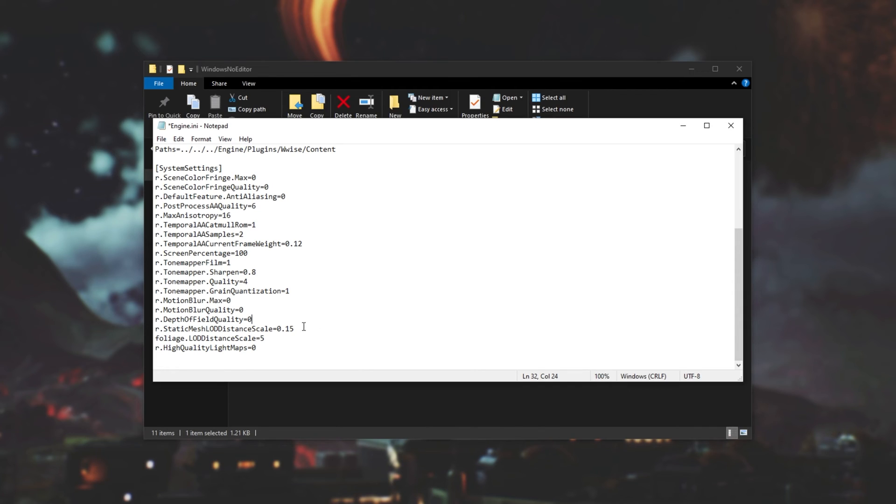
- Save and close Engine.ini after the r.HighQualityLightMaps=0 line, then open the Start menu
left_click(293, 328)
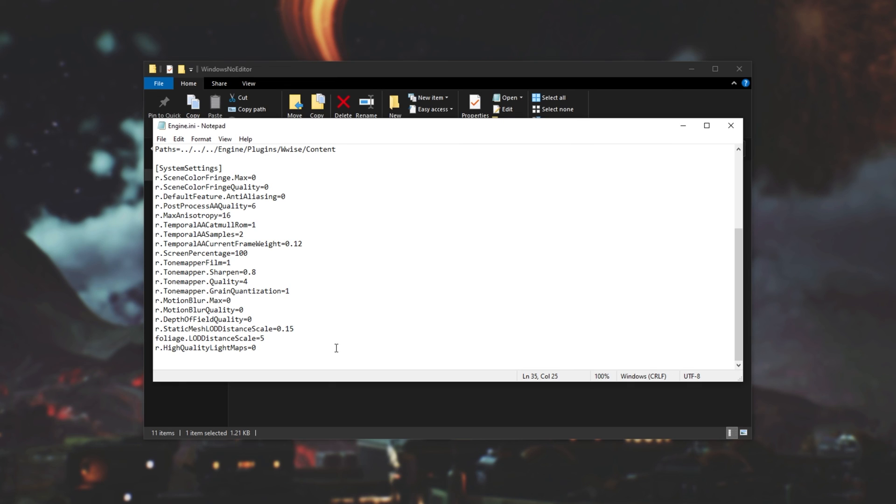
left_click(730, 125)
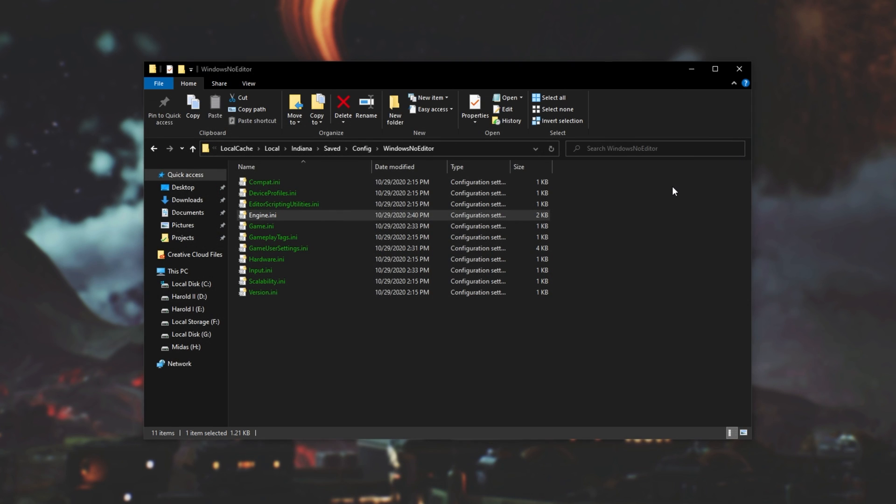
left_click(7, 497)
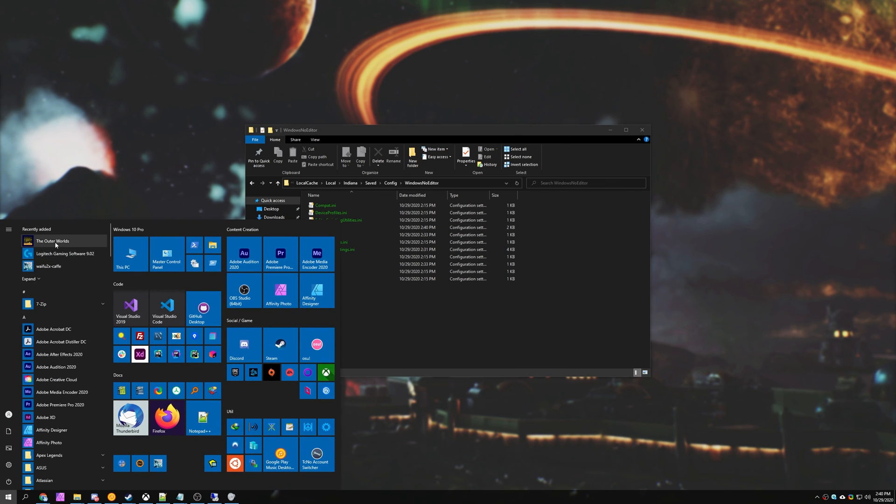